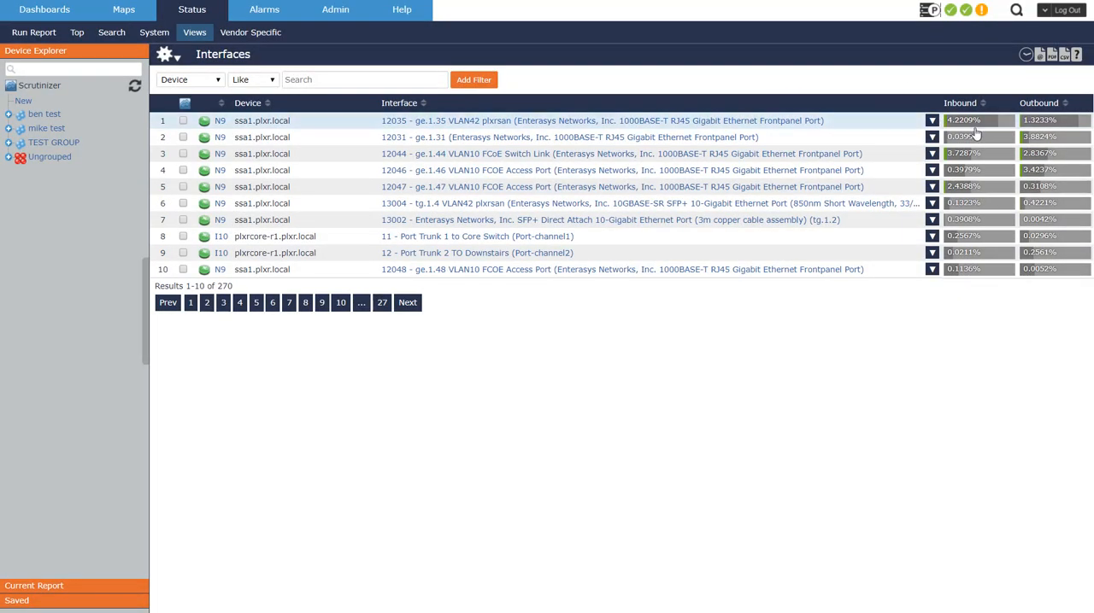
- Launch the Pair > Conversations App report from the first interface row (ge.1.35 on ssa1.plxr.local)
left_click(931, 120)
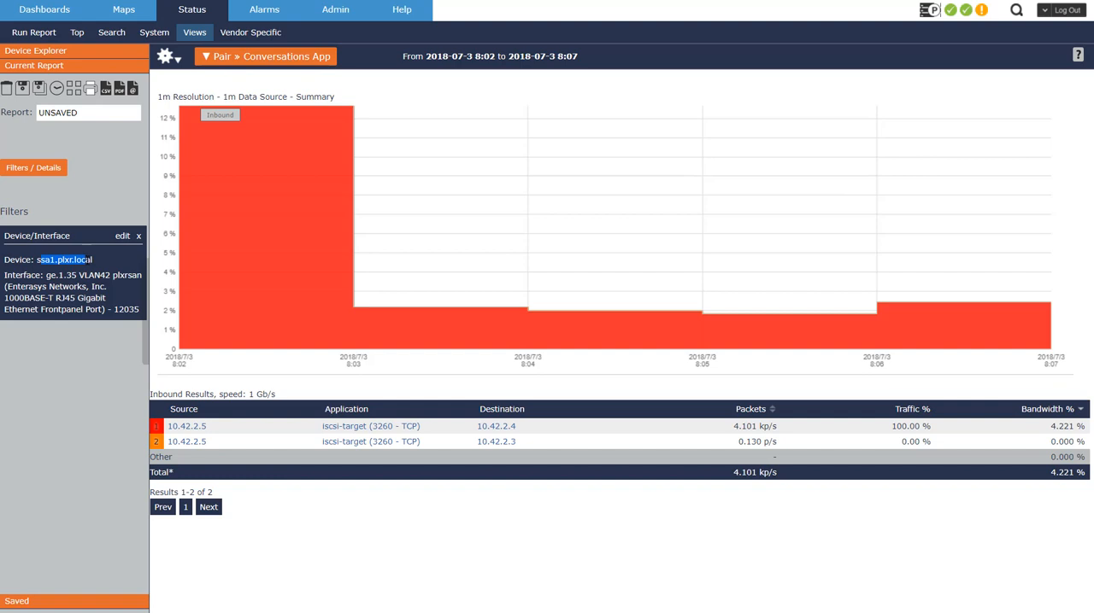
mouse_move(123, 236)
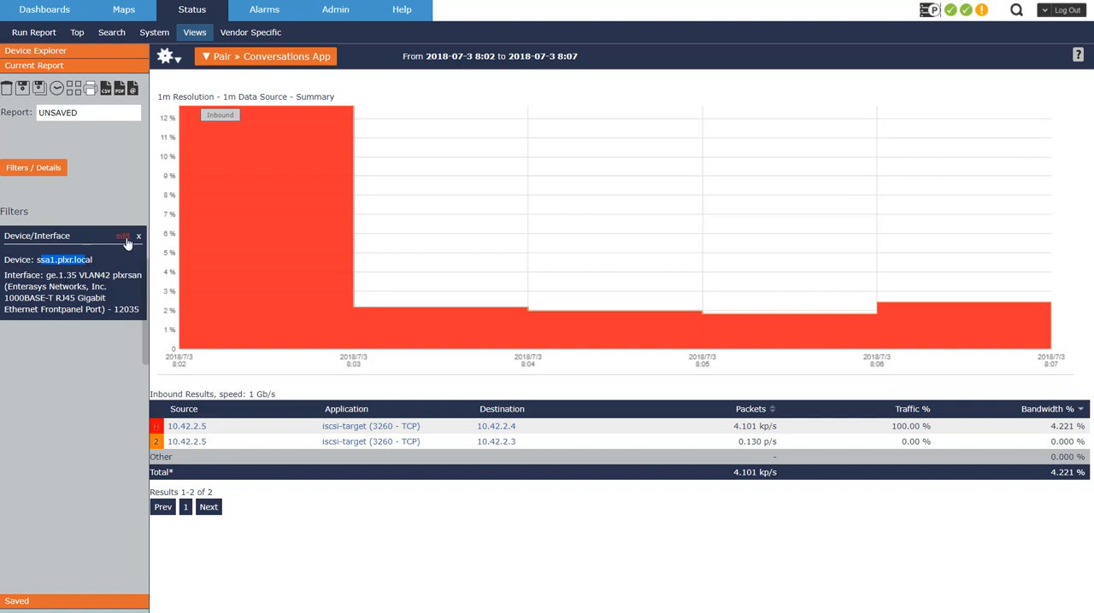
- Set the Device/Interface filter to ALL interfaces on ssa1.plxr.local and apply it
left_click(123, 236)
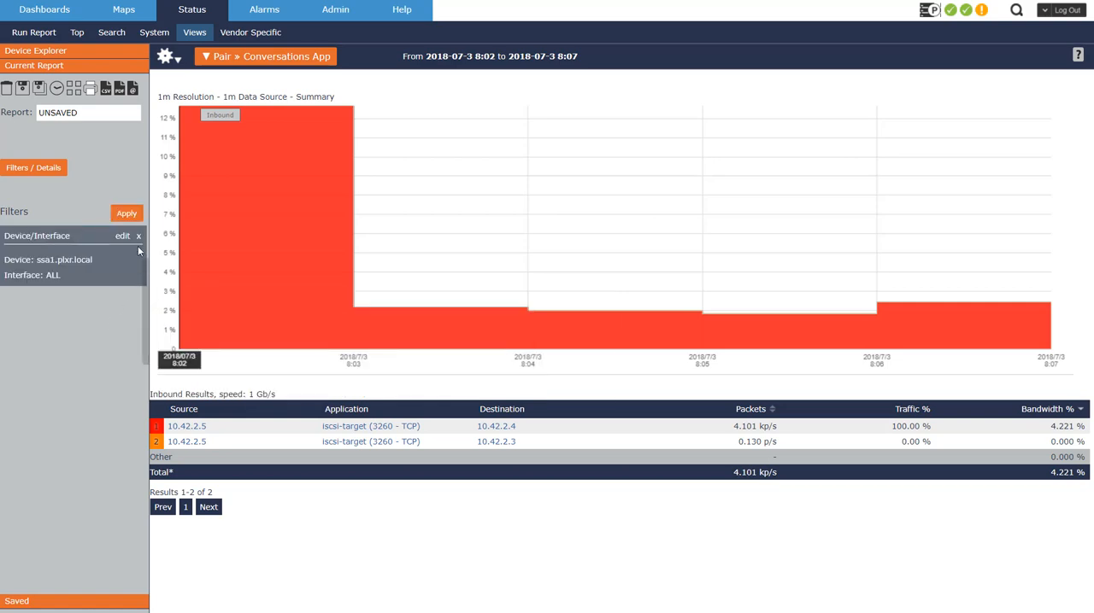
left_click(126, 212)
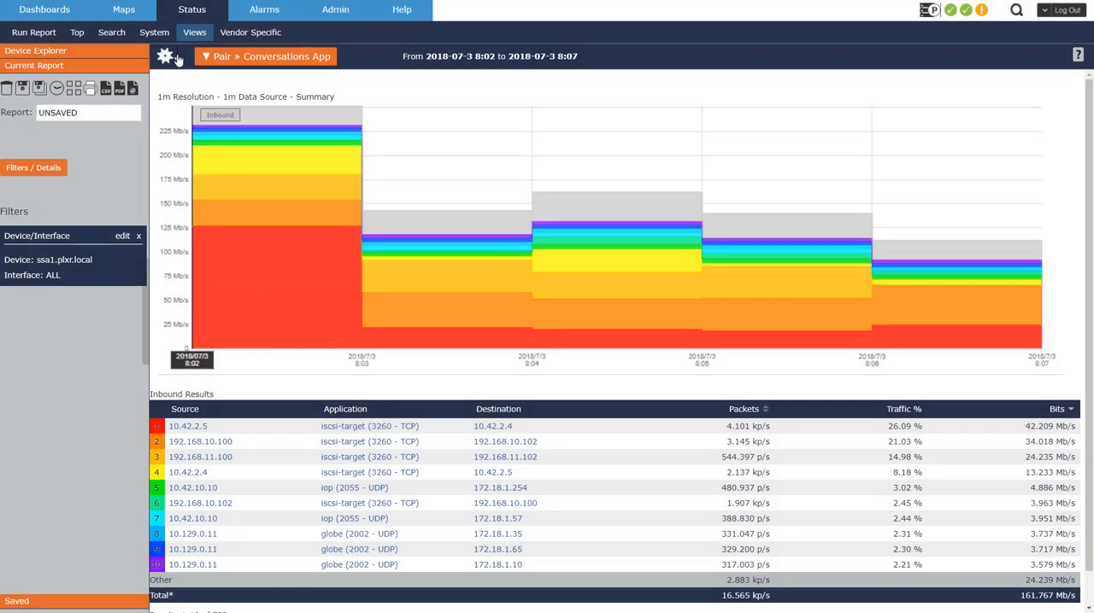
mouse_move(167, 57)
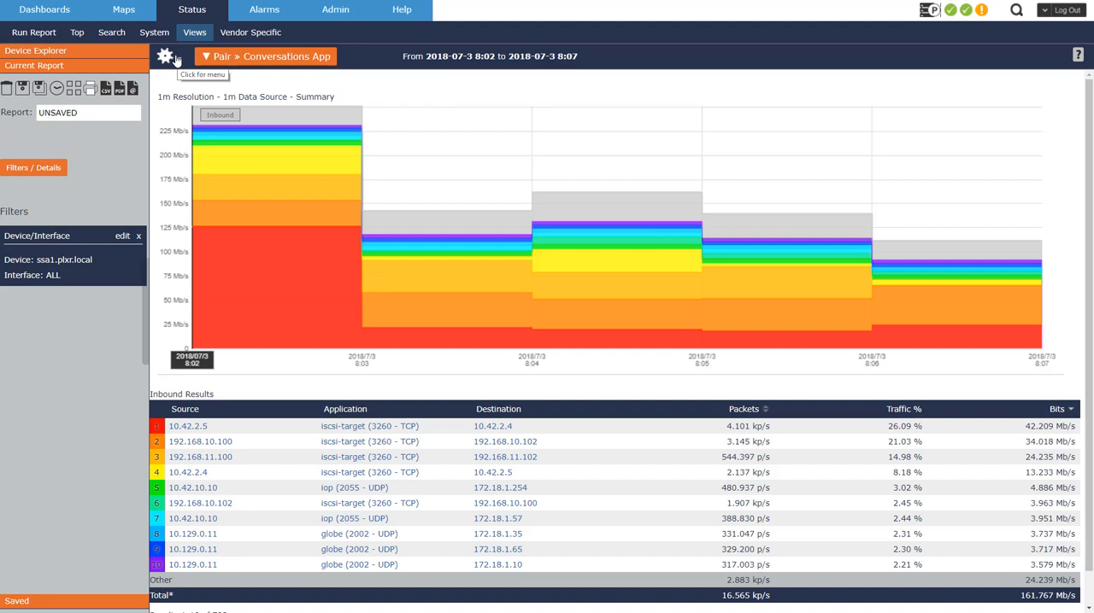
- Uncheck 'Close when options change' in Options and leave Direction at Inbound
left_click(164, 56)
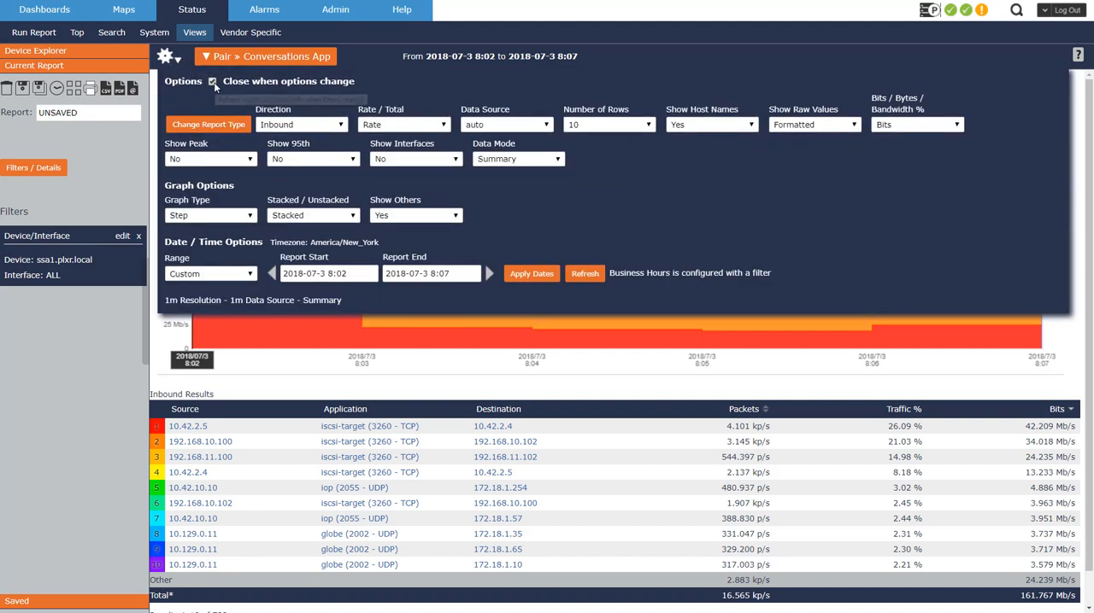
left_click(212, 82)
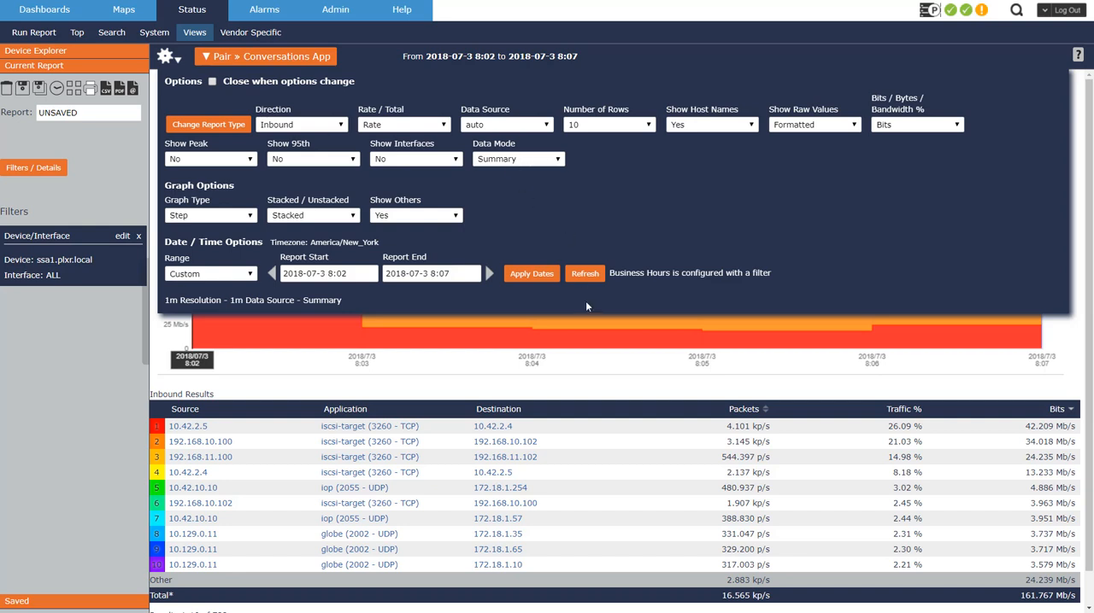
mouse_move(458, 205)
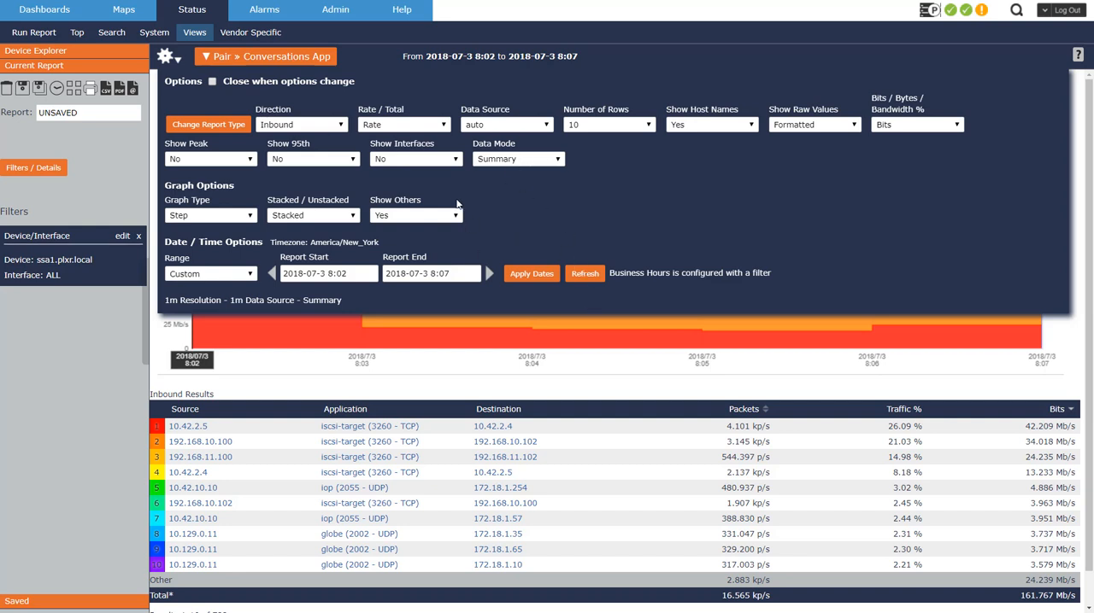
left_click(301, 123)
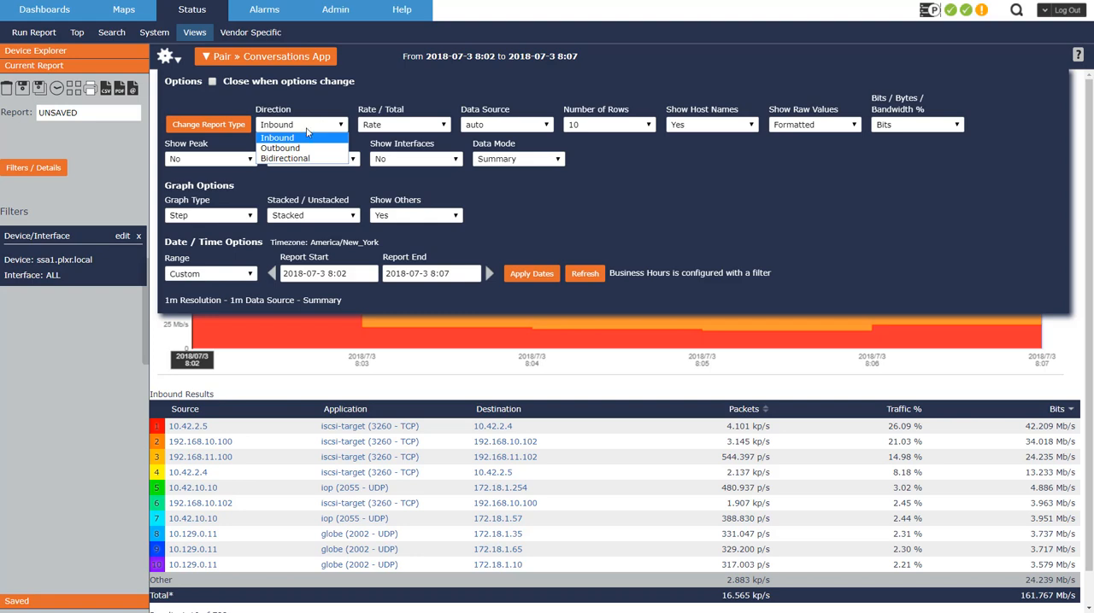
left_click(301, 123)
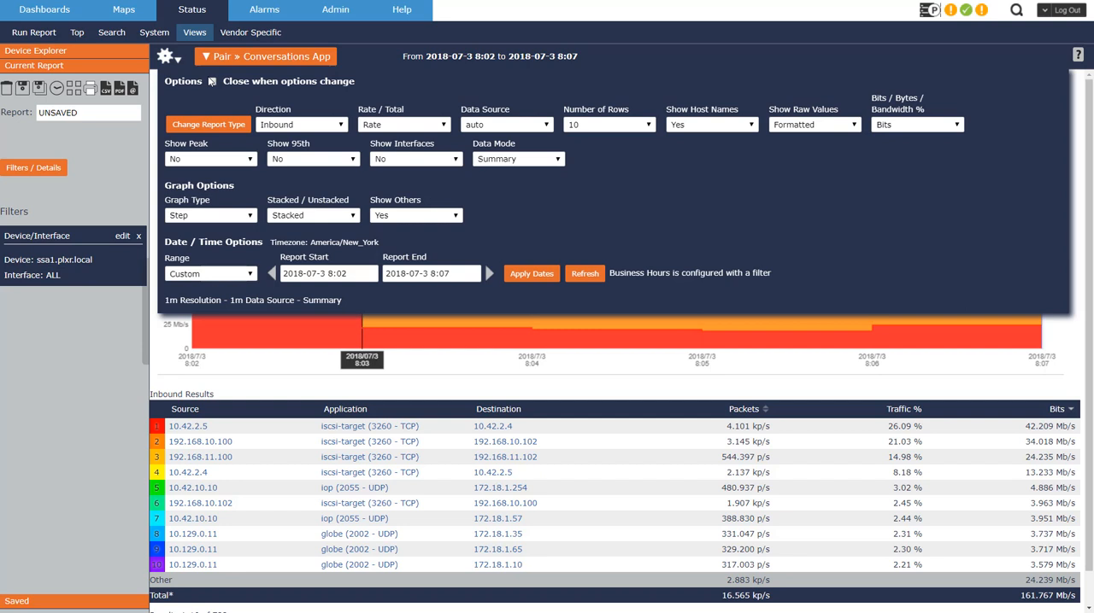
left_click(300, 123)
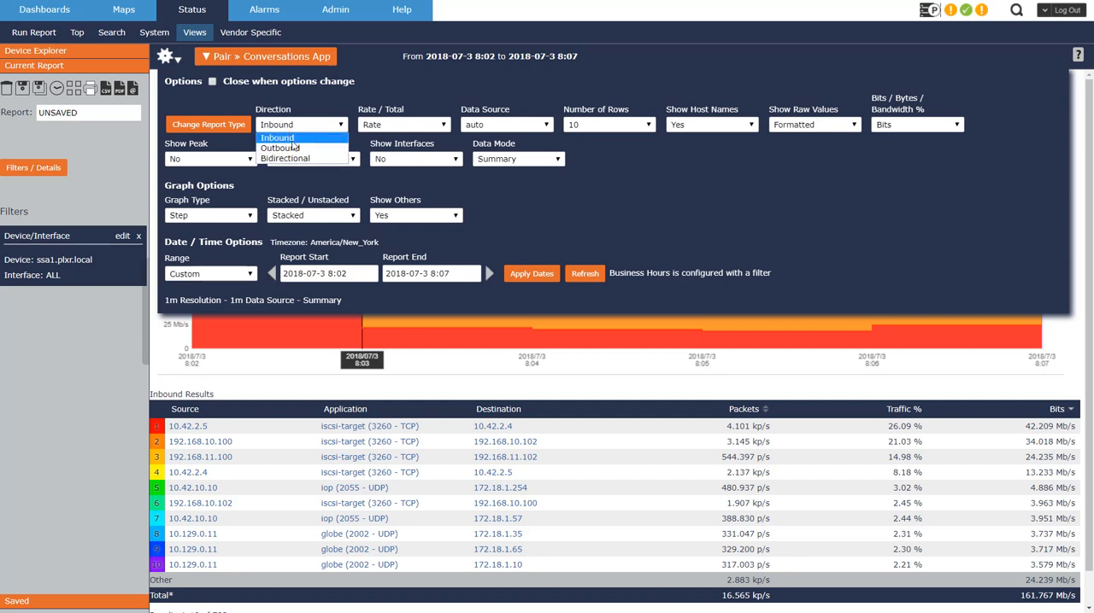
left_click(301, 123)
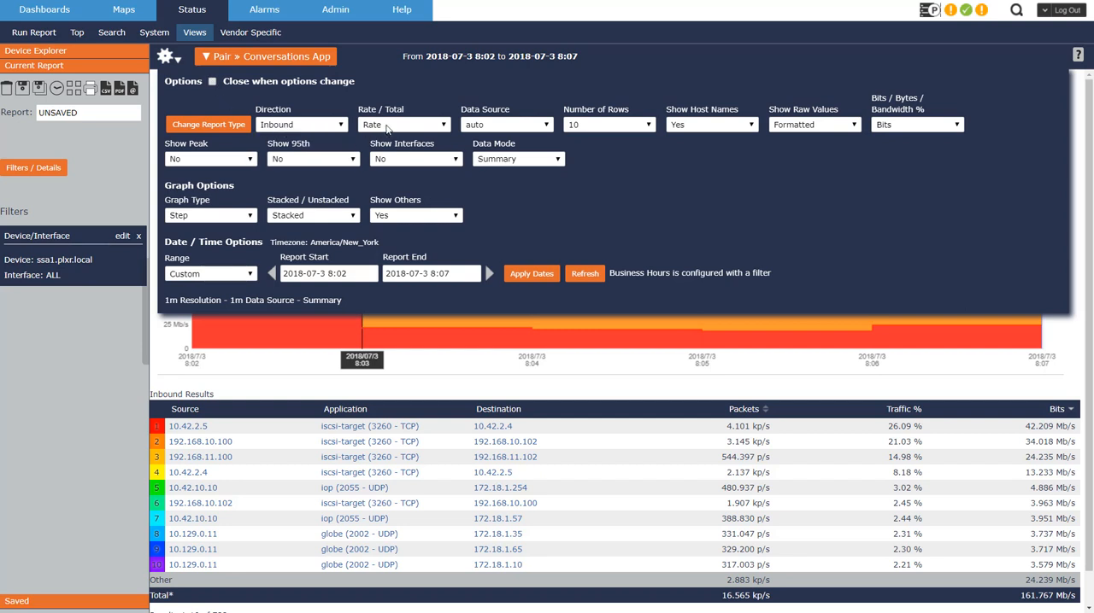
left_click(404, 123)
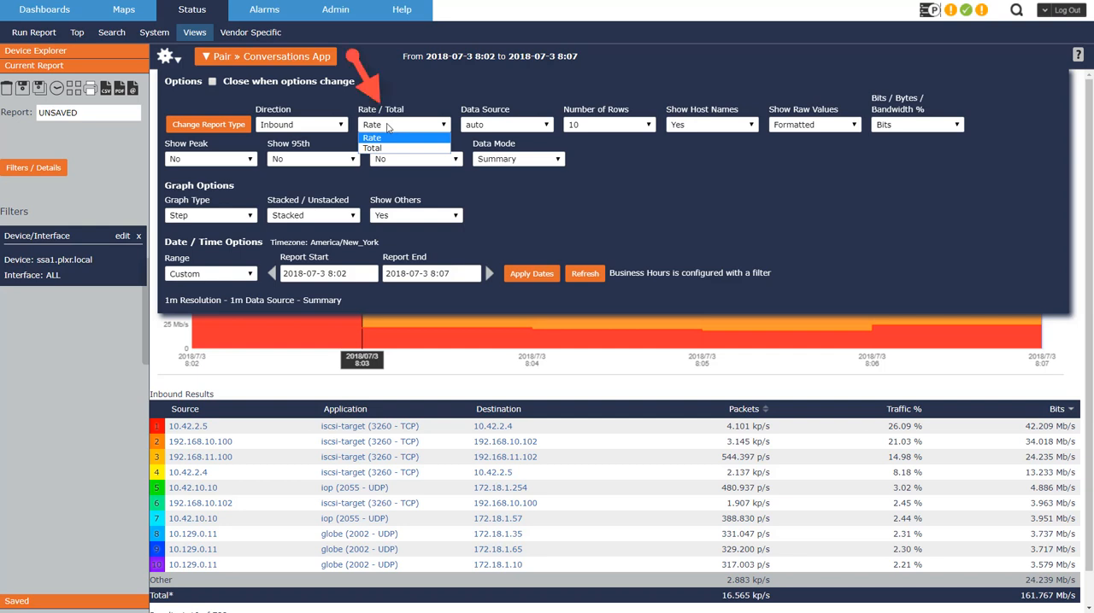
mouse_move(372, 147)
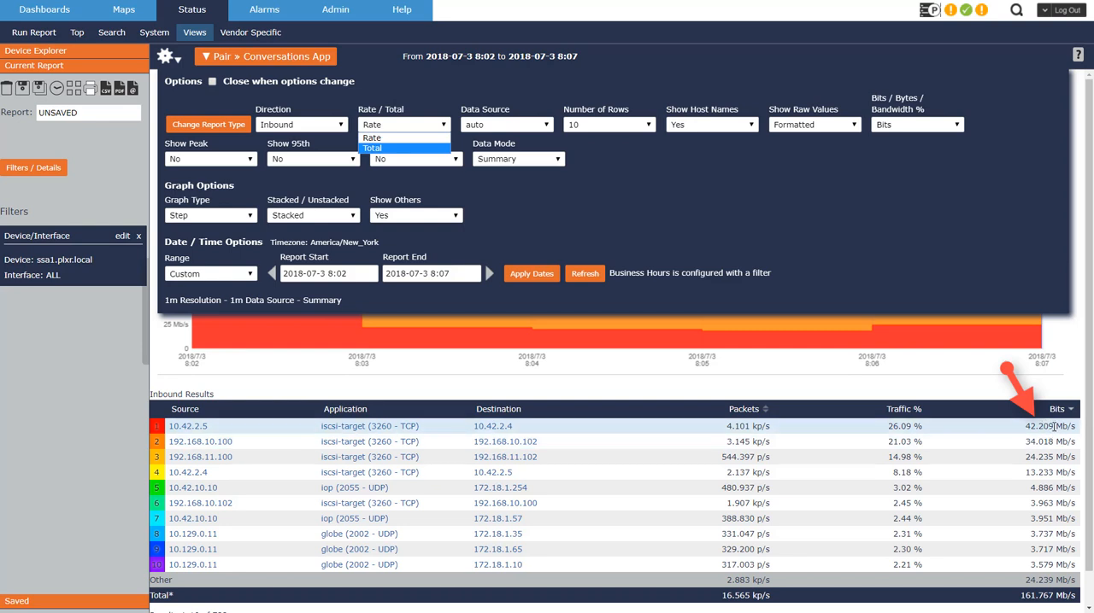
mouse_move(1053, 427)
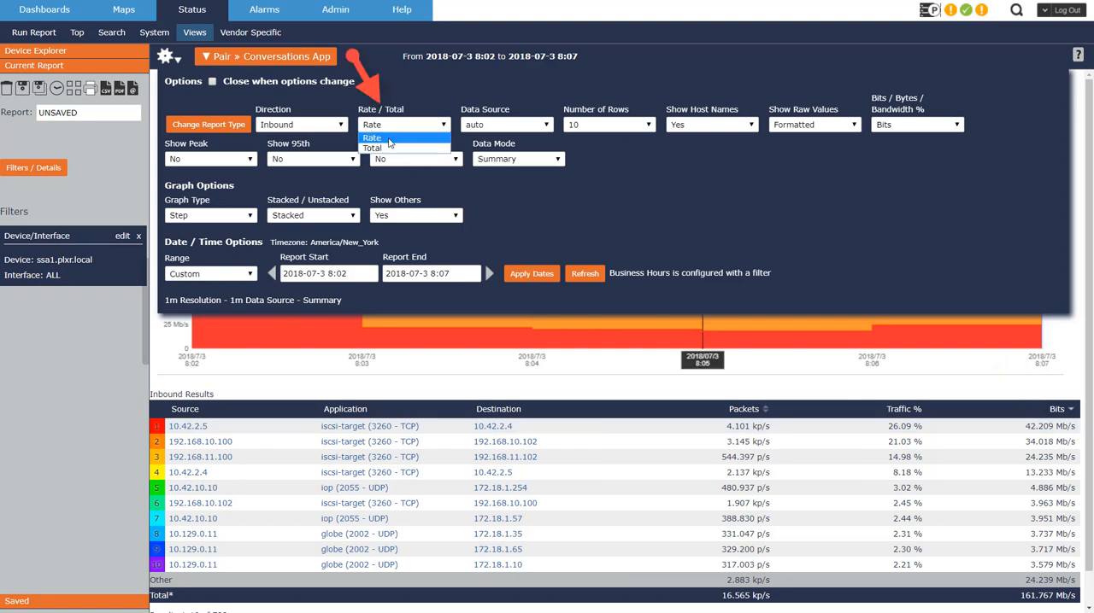
left_click(373, 147)
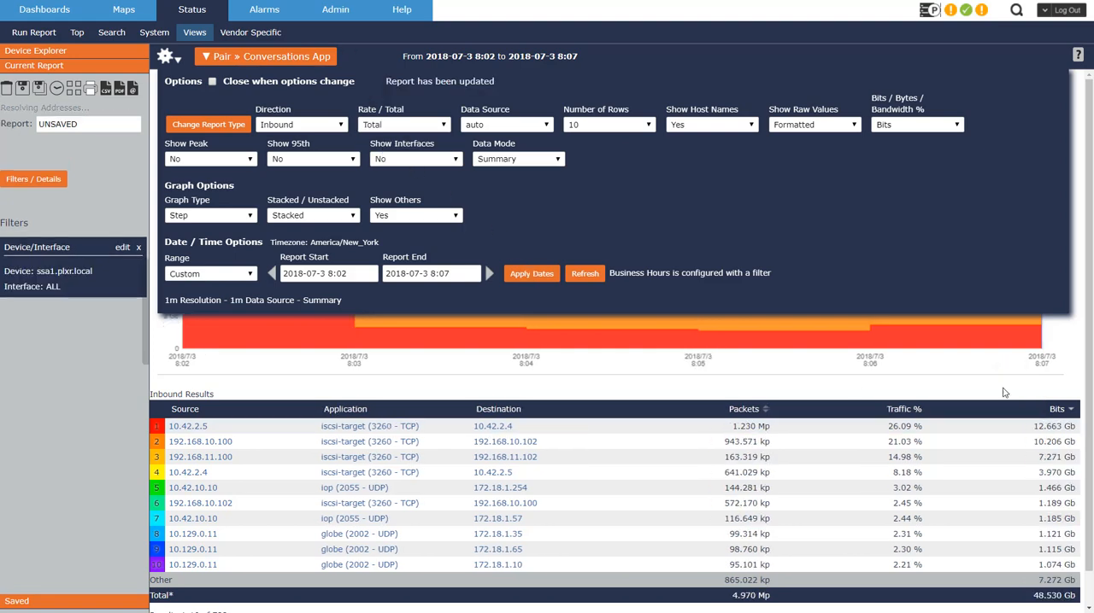
mouse_move(1052, 426)
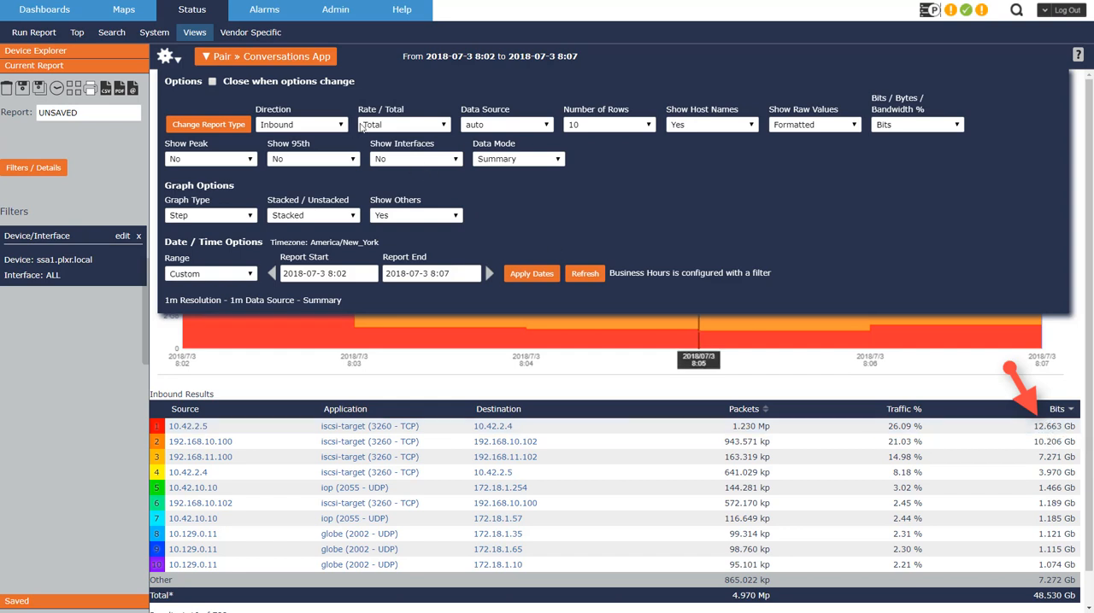
left_click(403, 124)
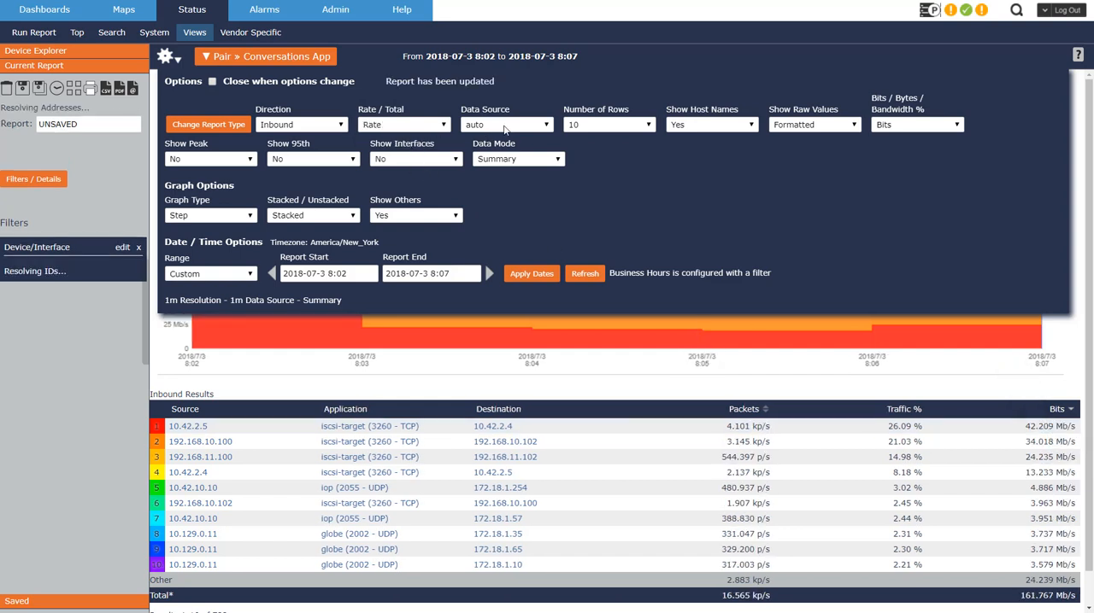
left_click(506, 123)
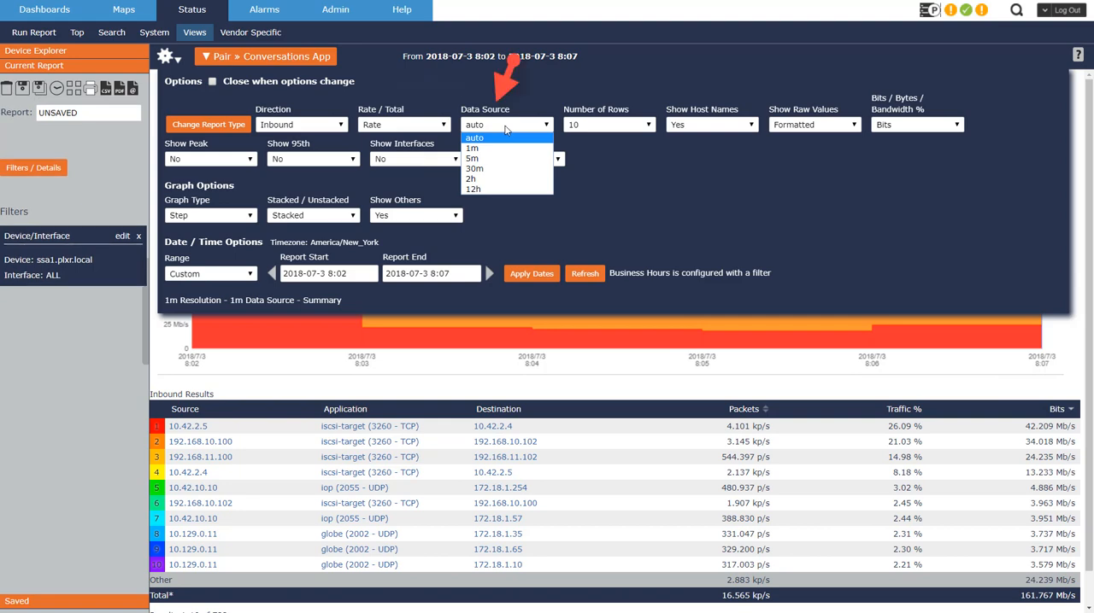
mouse_move(471, 147)
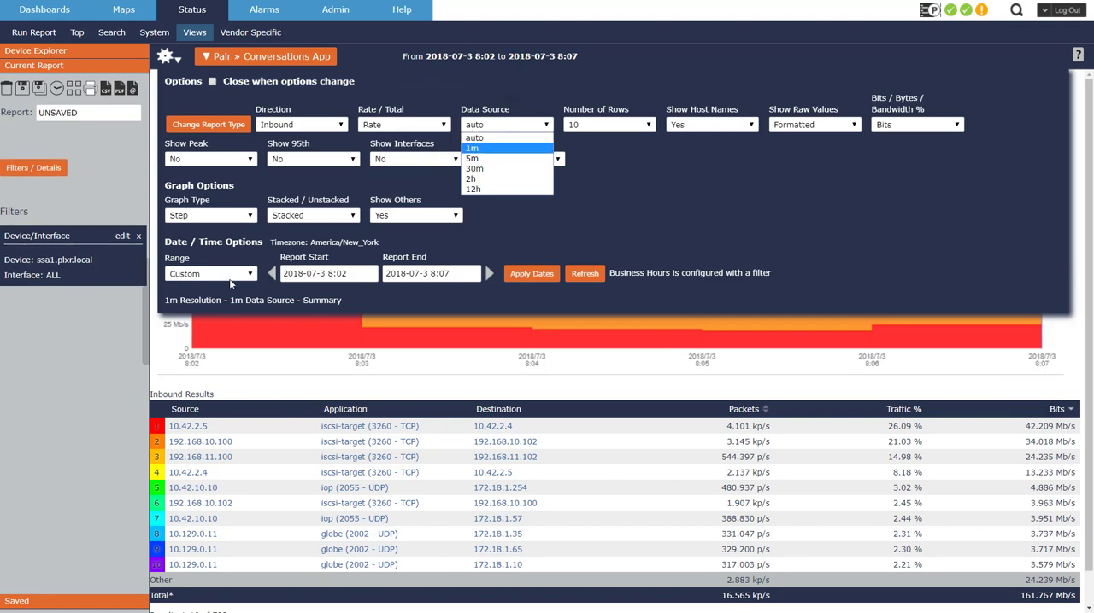
left_click(208, 274)
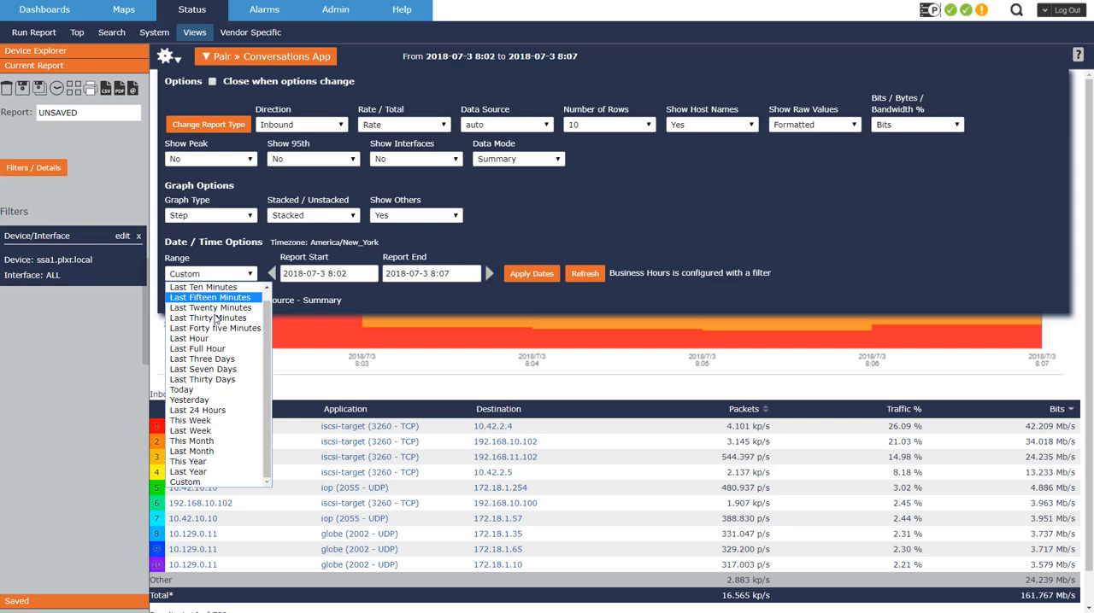
mouse_move(198, 410)
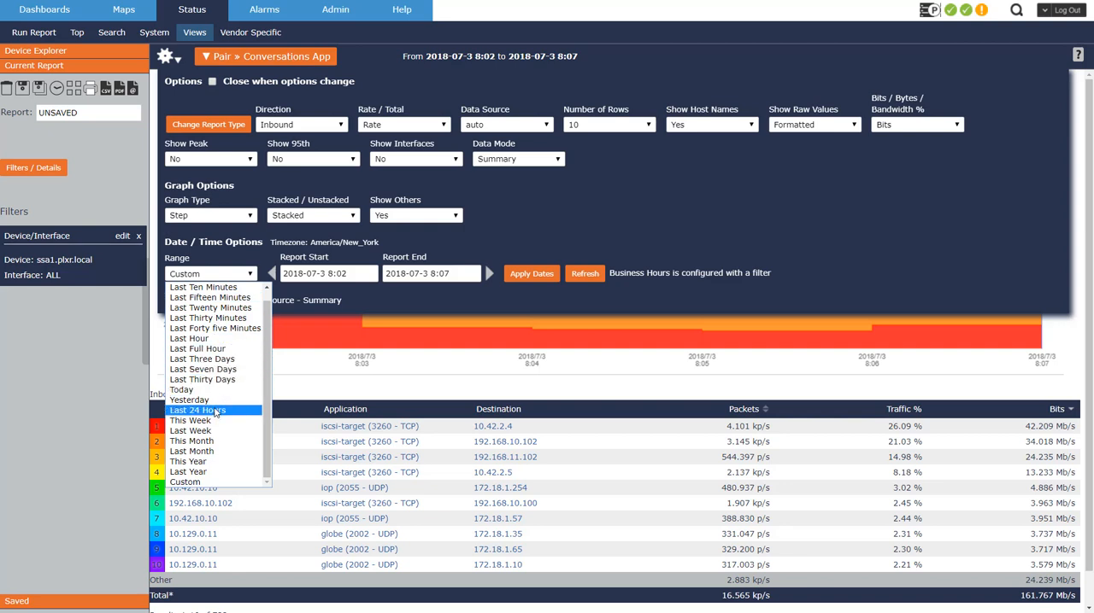
left_click(506, 123)
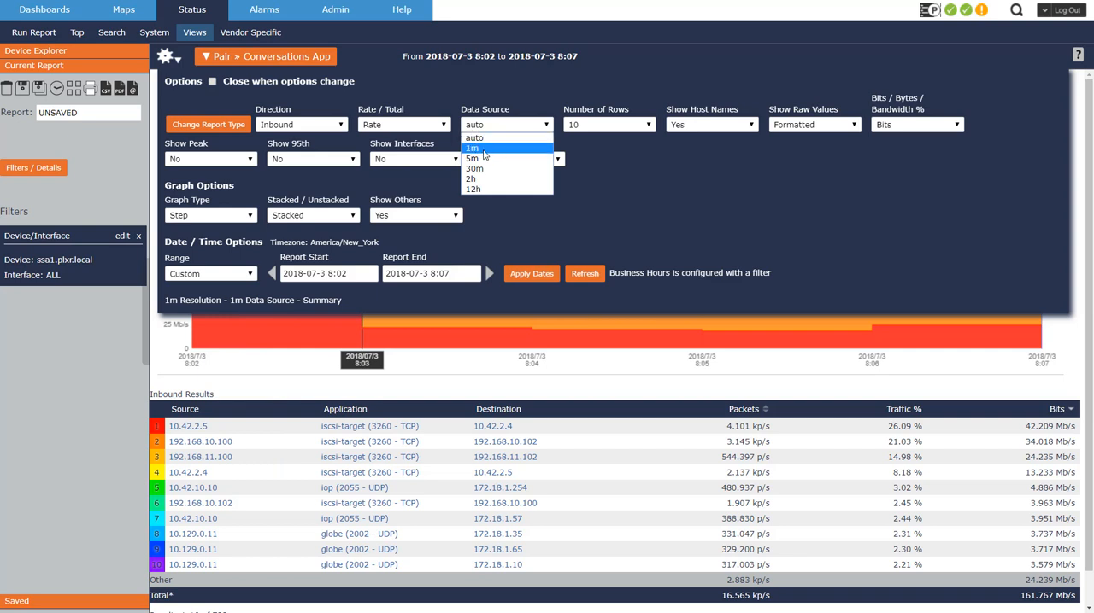
mouse_move(485, 159)
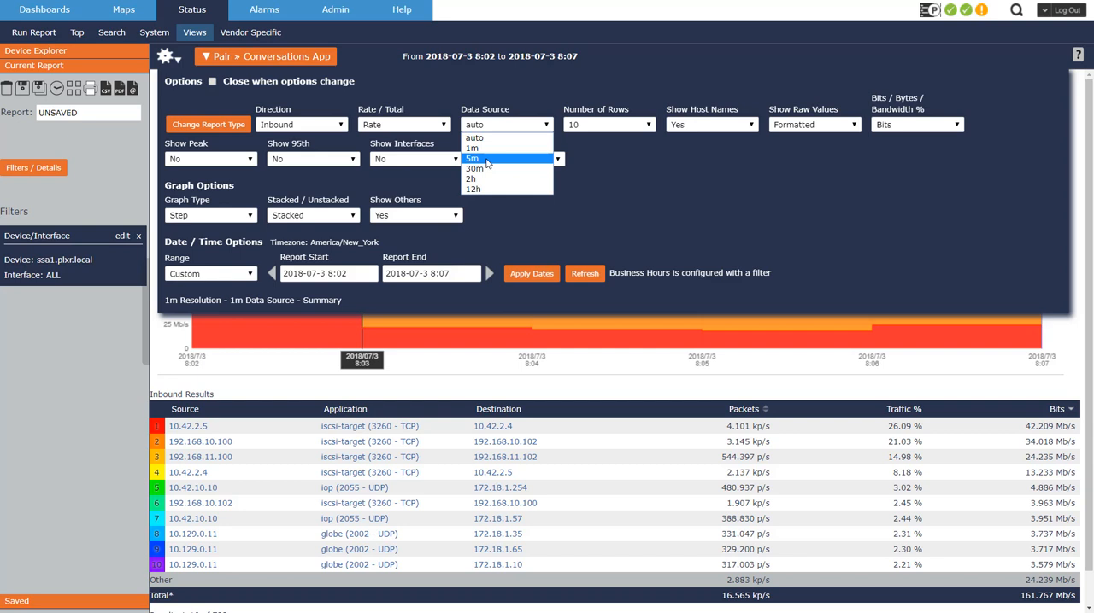
mouse_move(473, 147)
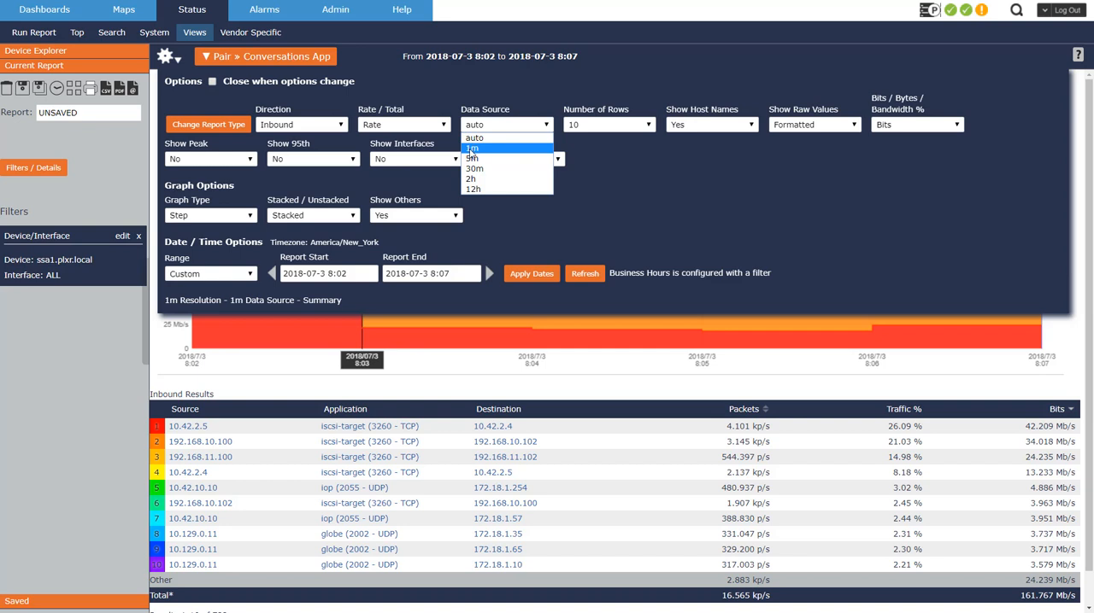
mouse_move(510, 150)
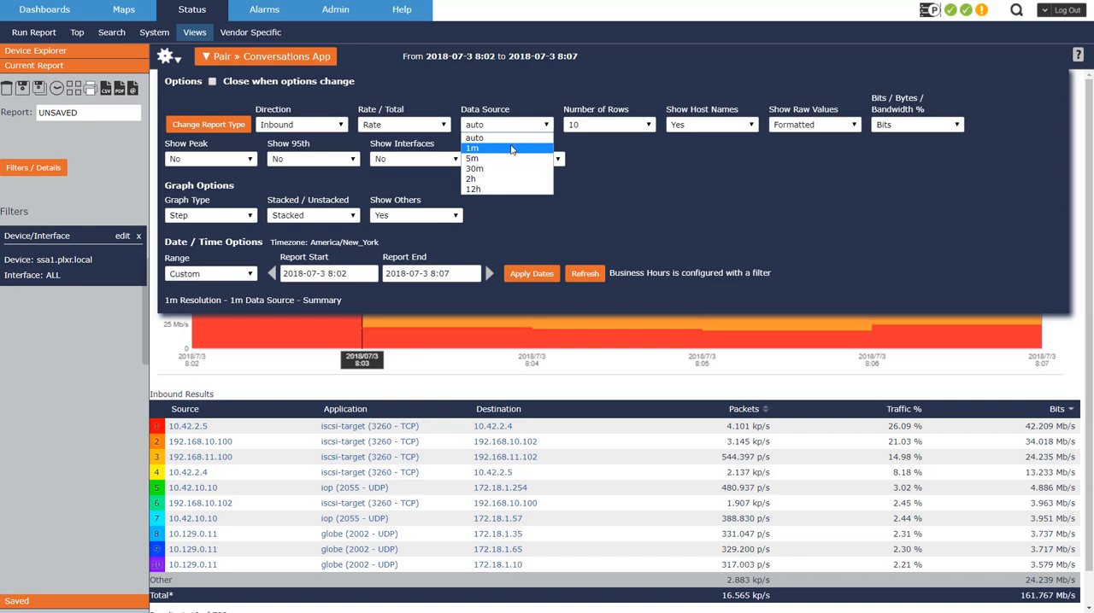
left_click(608, 123)
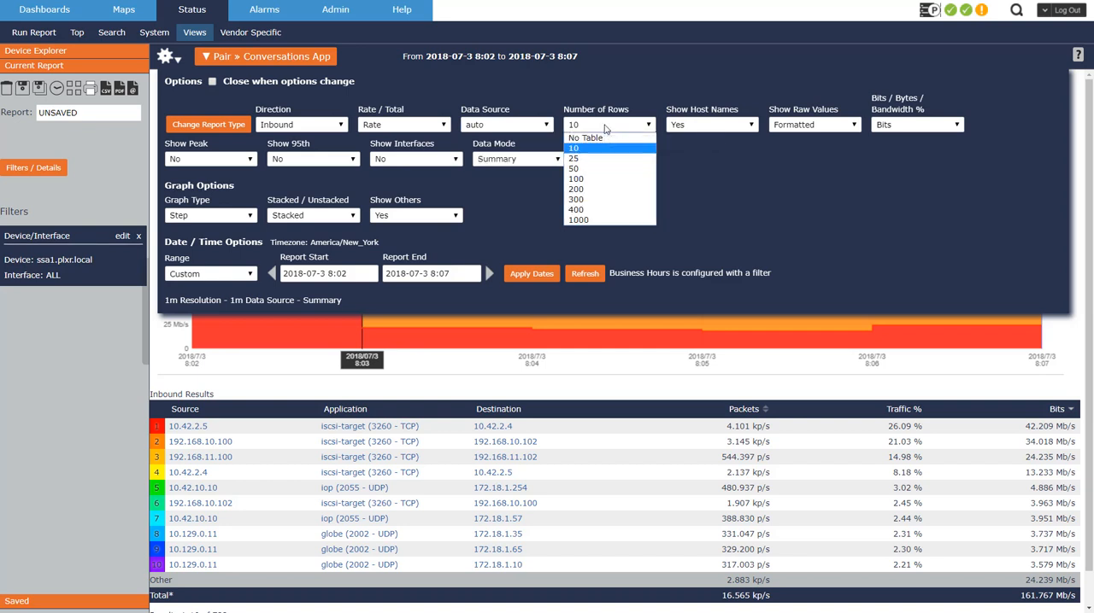
mouse_move(590, 220)
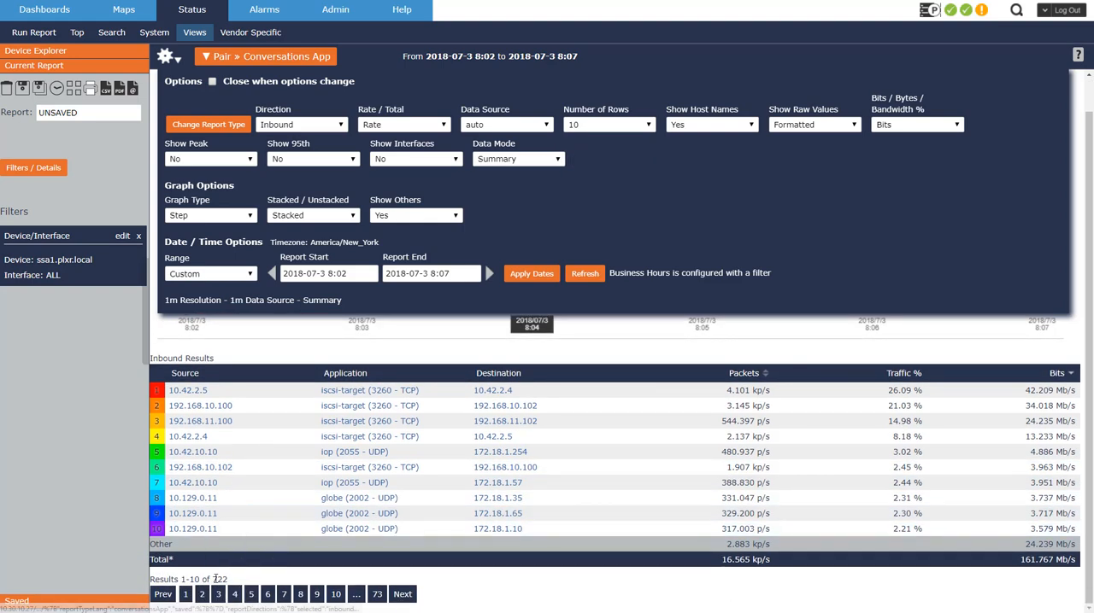
left_click(178, 57)
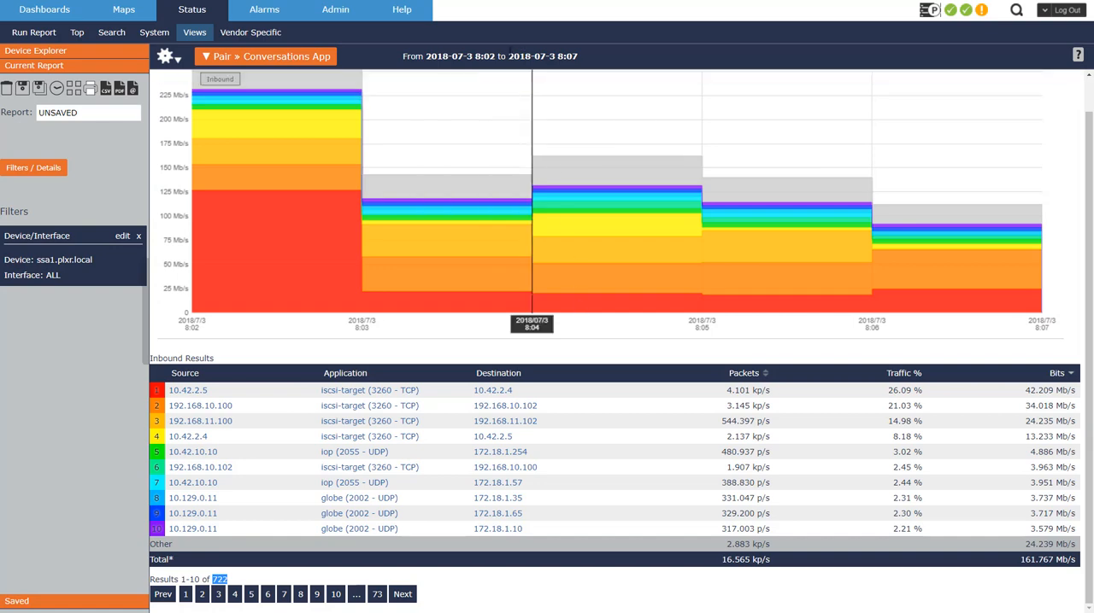
left_click(166, 56)
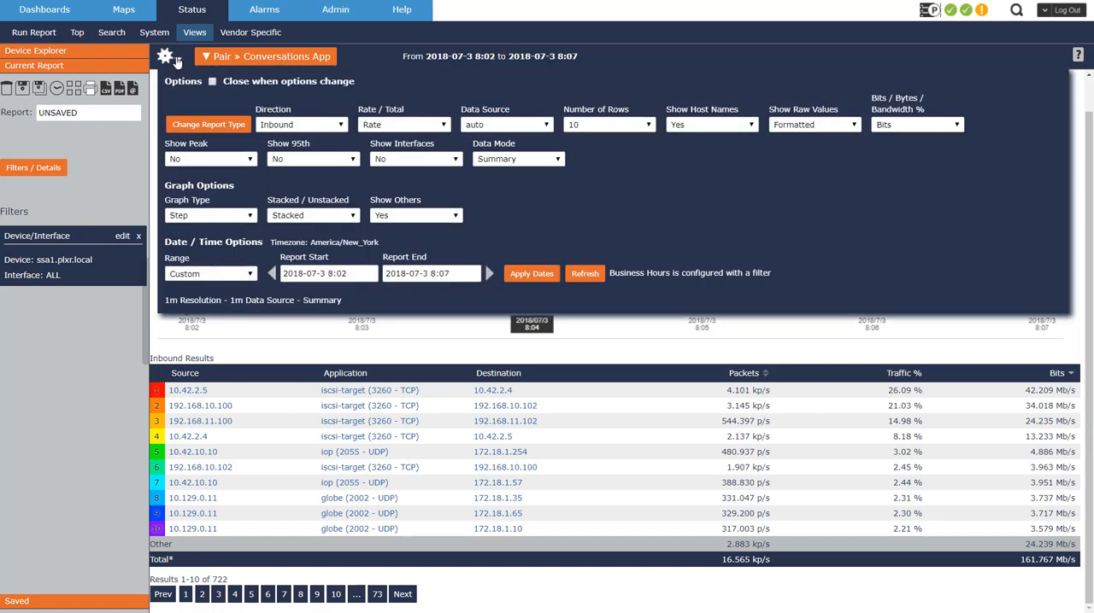
left_click(164, 57)
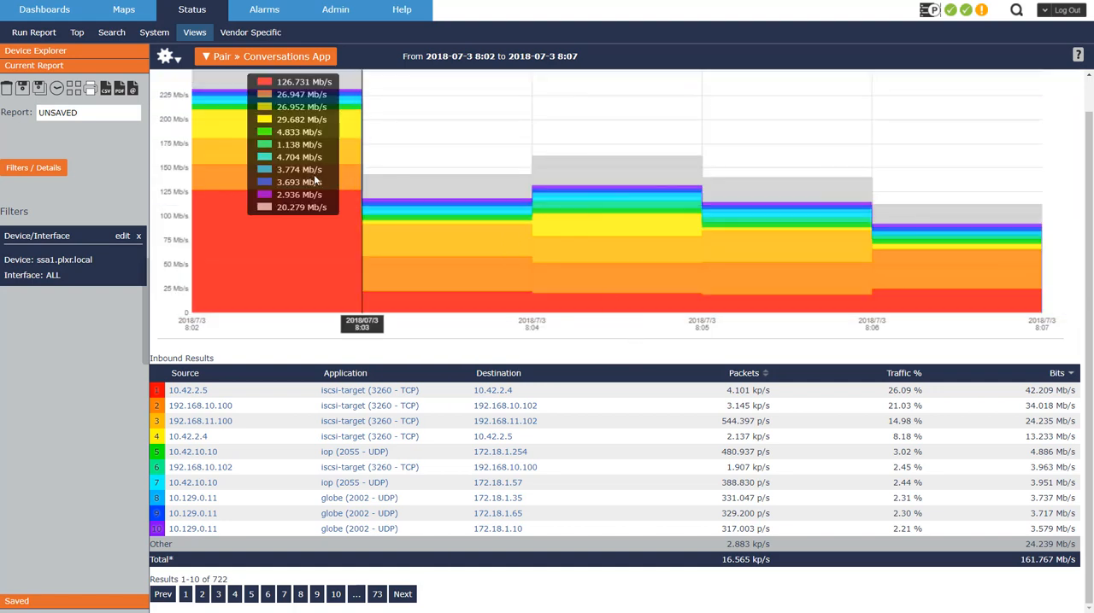
left_click(164, 57)
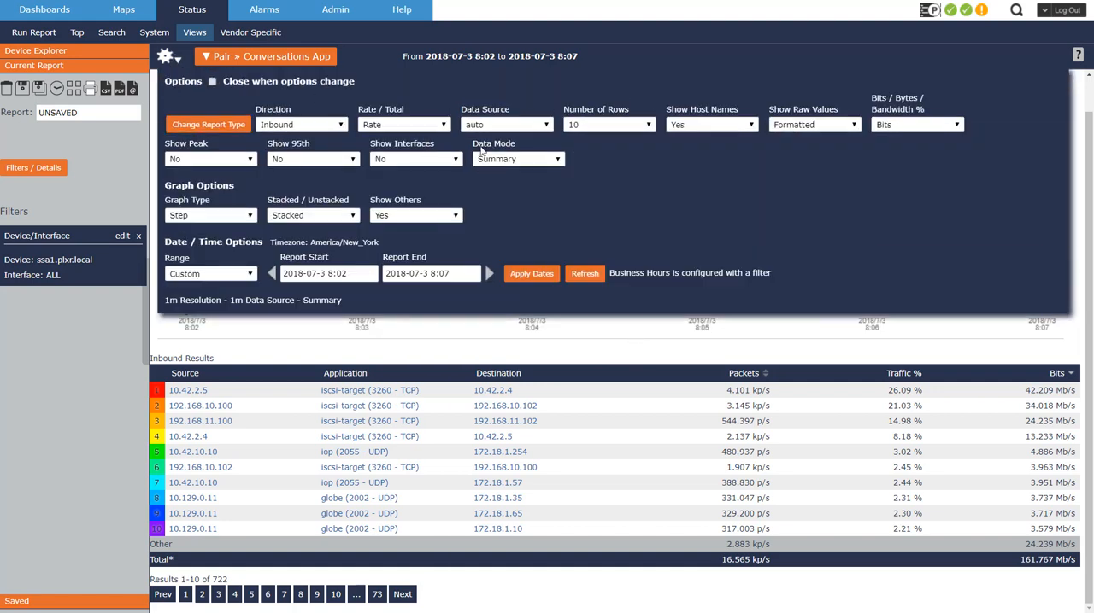
mouse_move(711, 123)
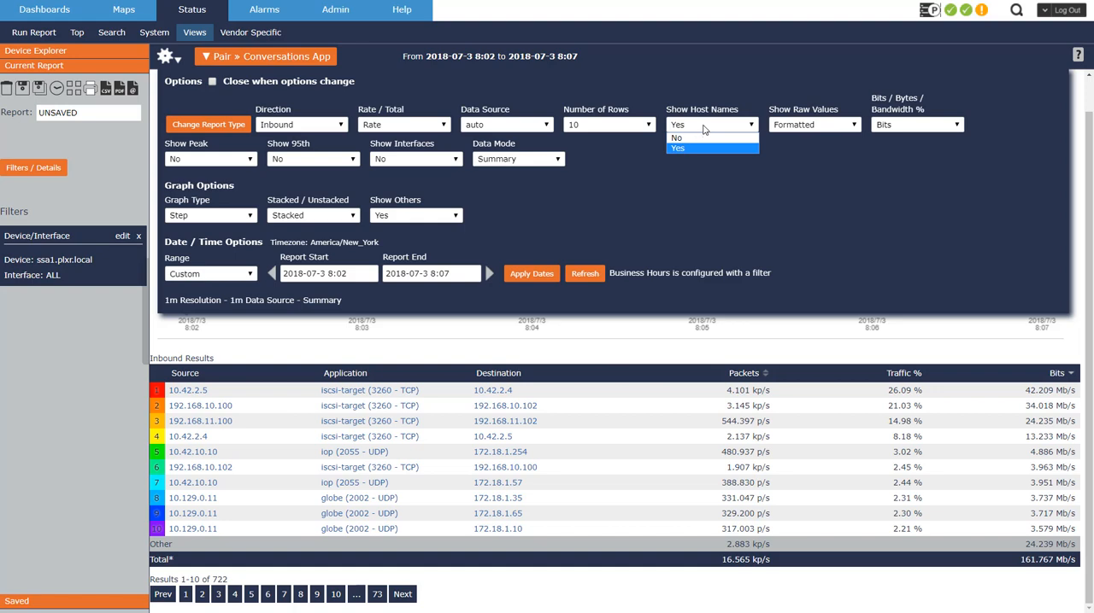
mouse_move(704, 130)
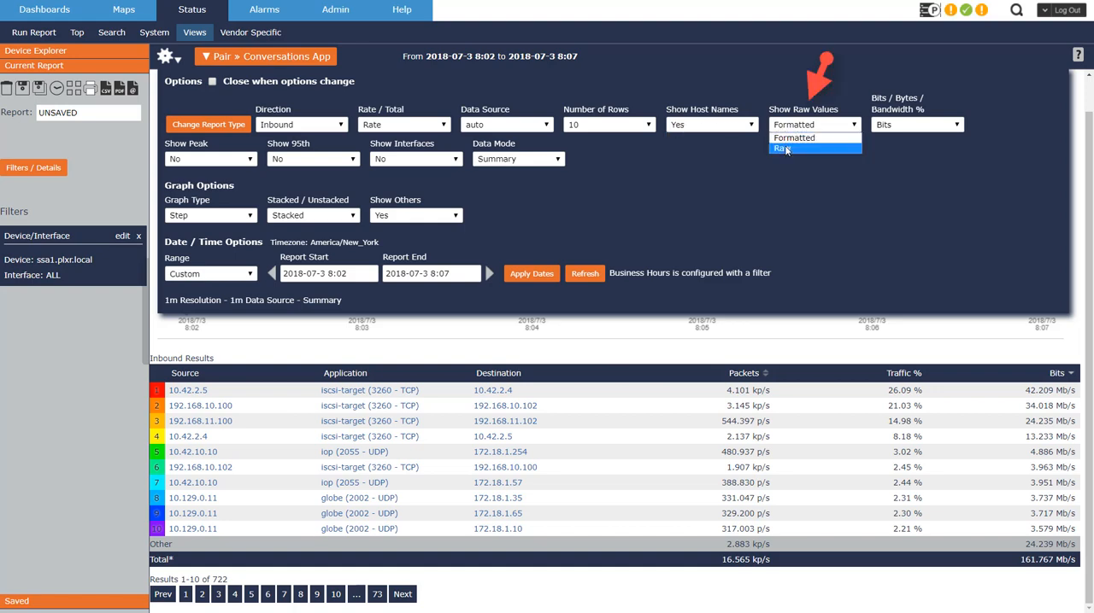
- Switch Show Raw Values to Raw, then back to Formatted
left_click(783, 148)
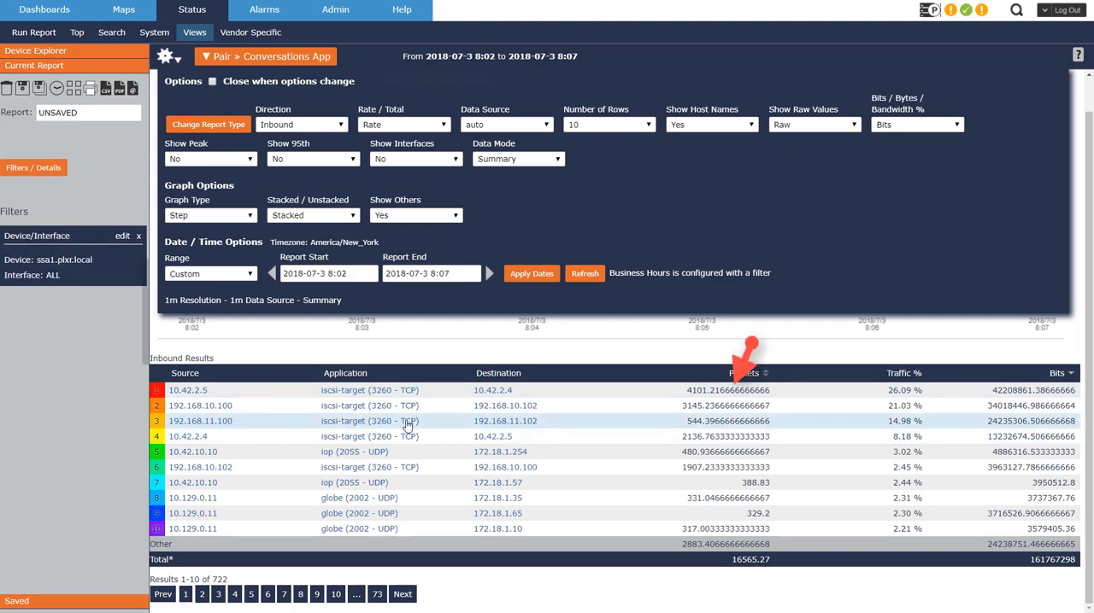
left_click(813, 123)
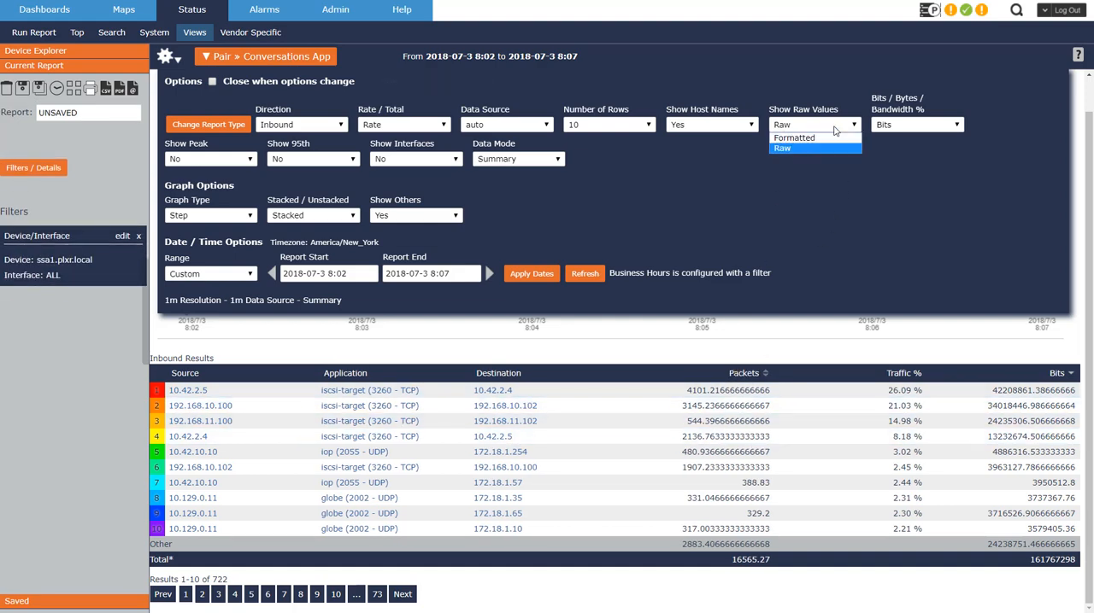
left_click(781, 147)
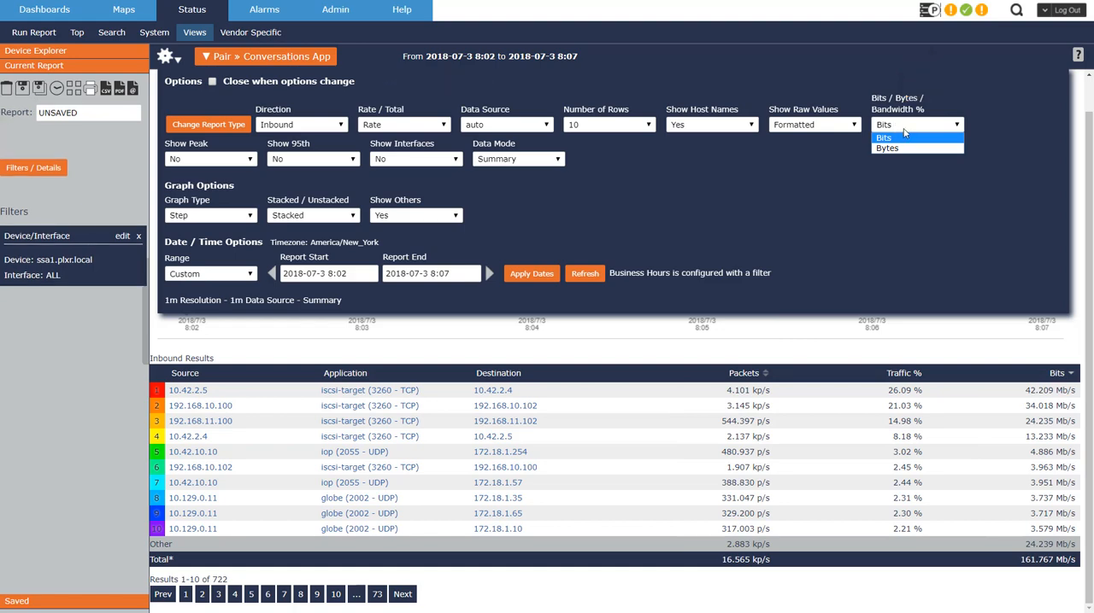
mouse_move(915, 147)
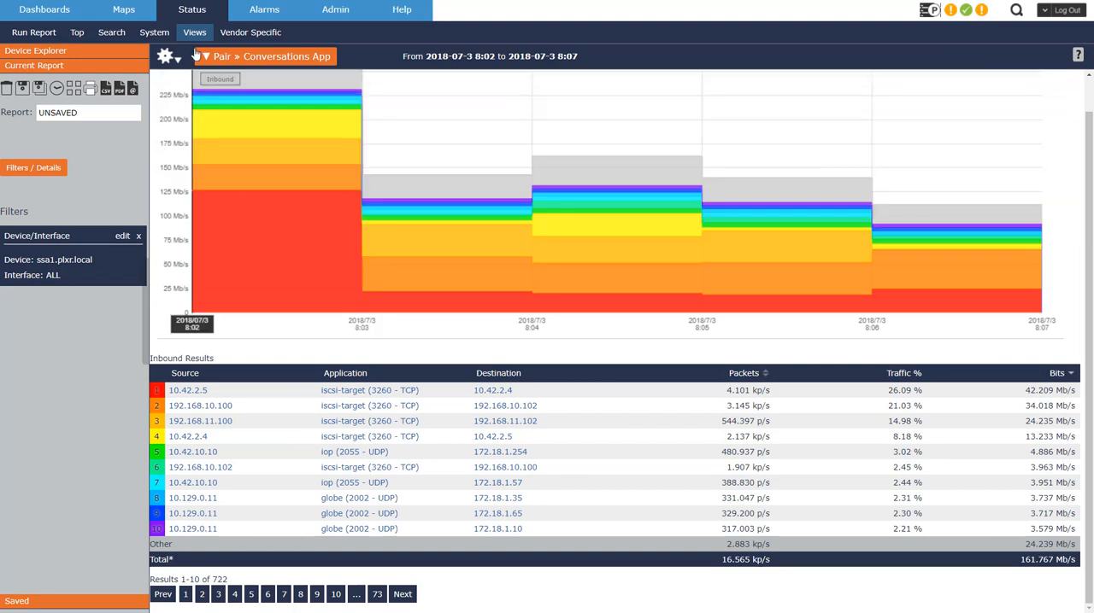
- Set Show Peak and Show 95th to Yes, adding Peak Bits and 95th Bits columns
left_click(164, 56)
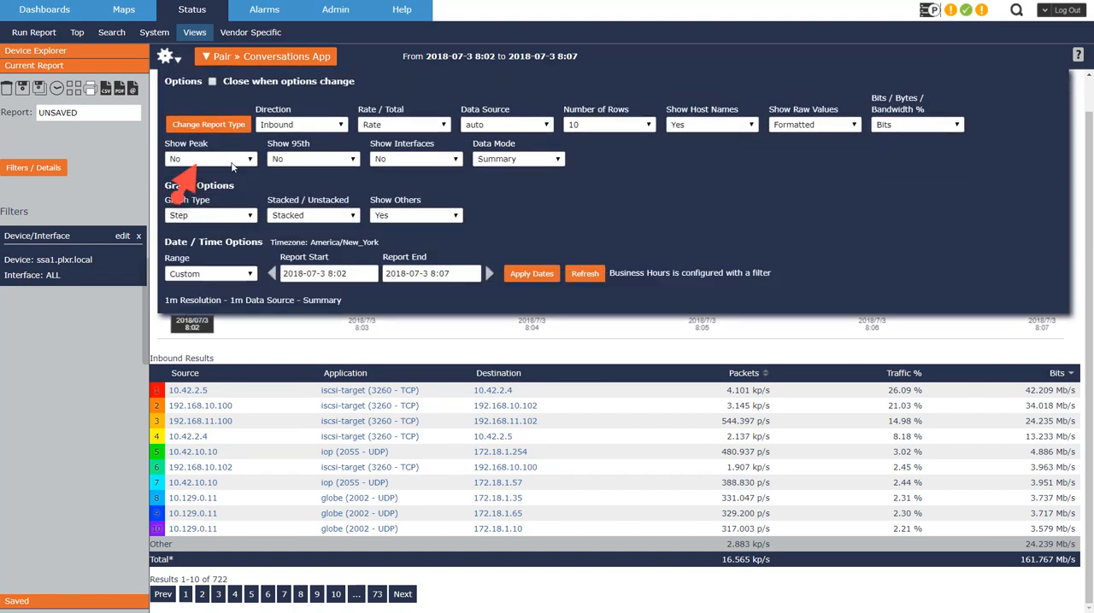
left_click(212, 159)
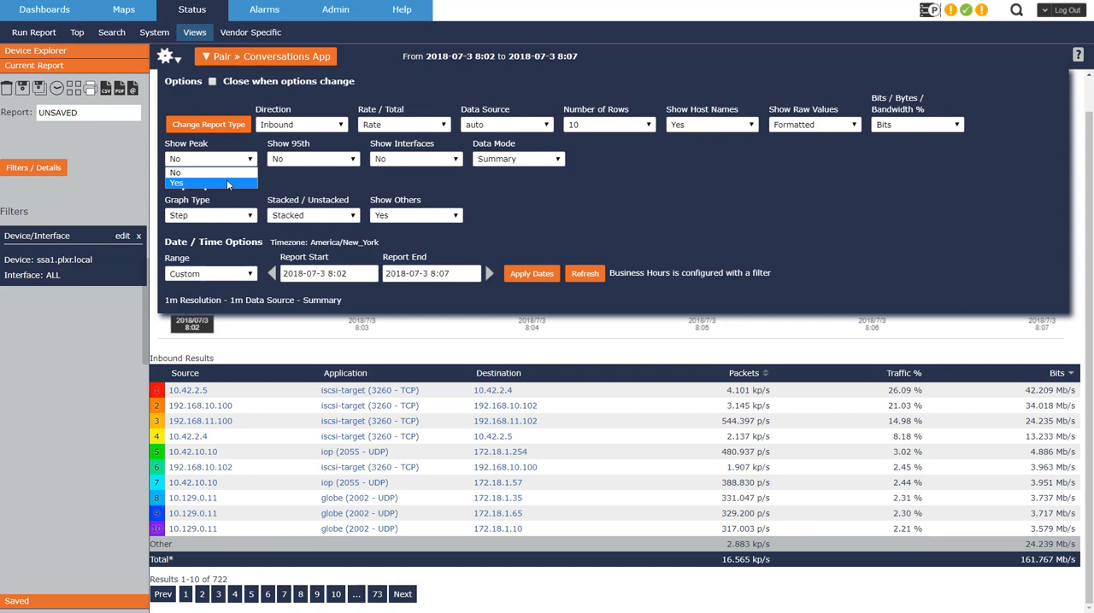
left_click(314, 159)
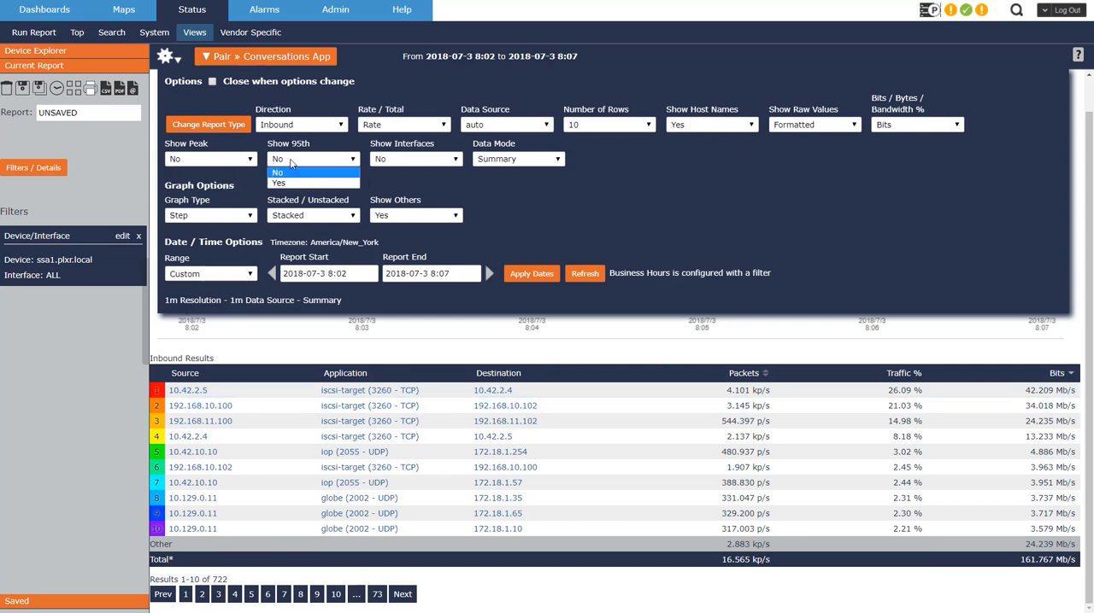
left_click(277, 183)
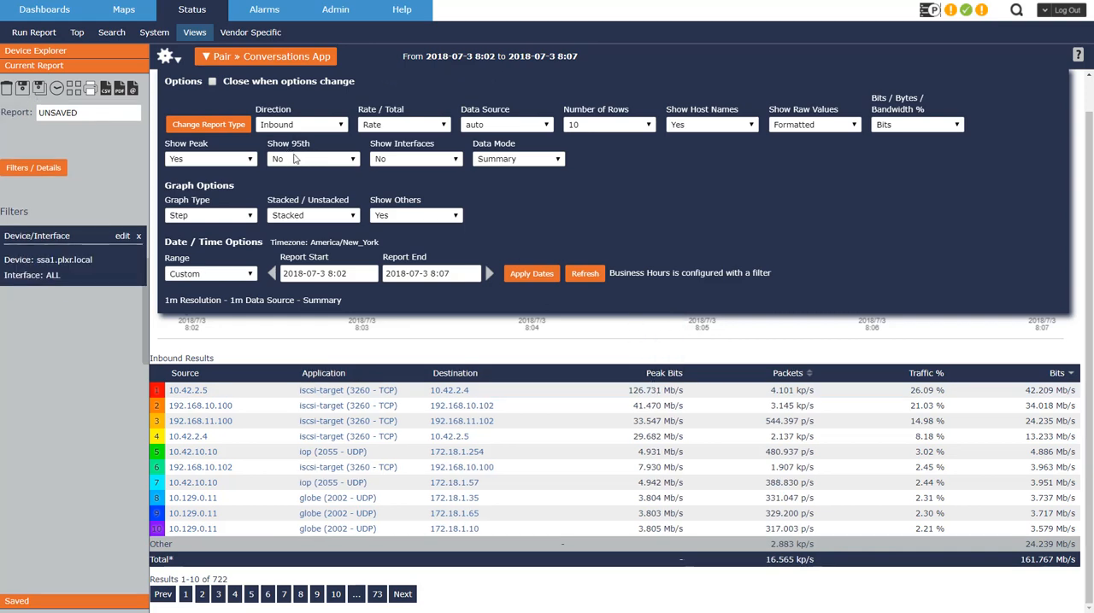
left_click(311, 159)
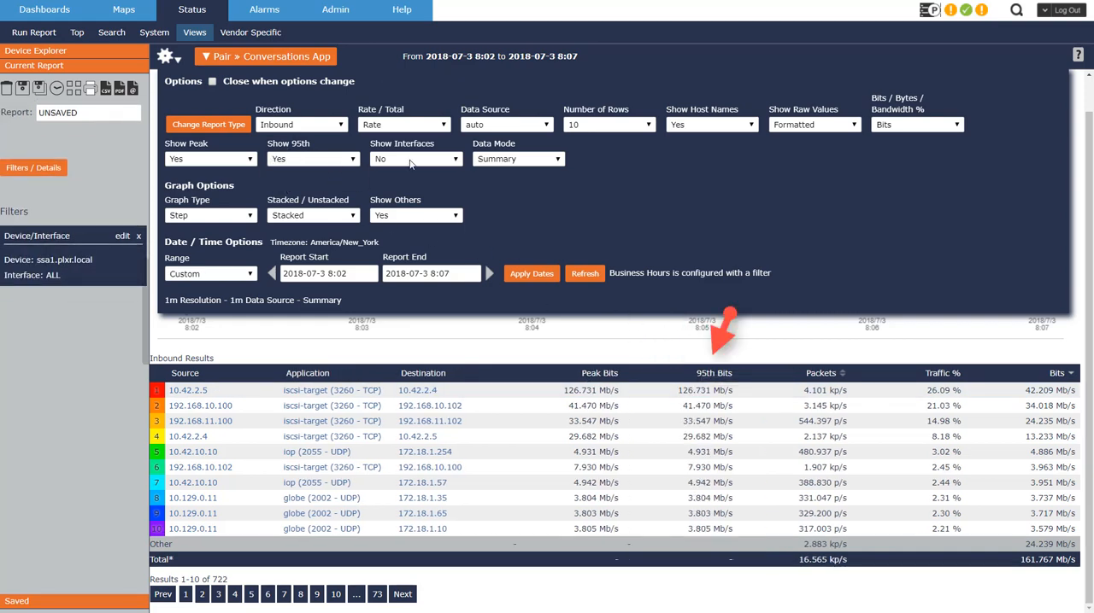
left_click(417, 159)
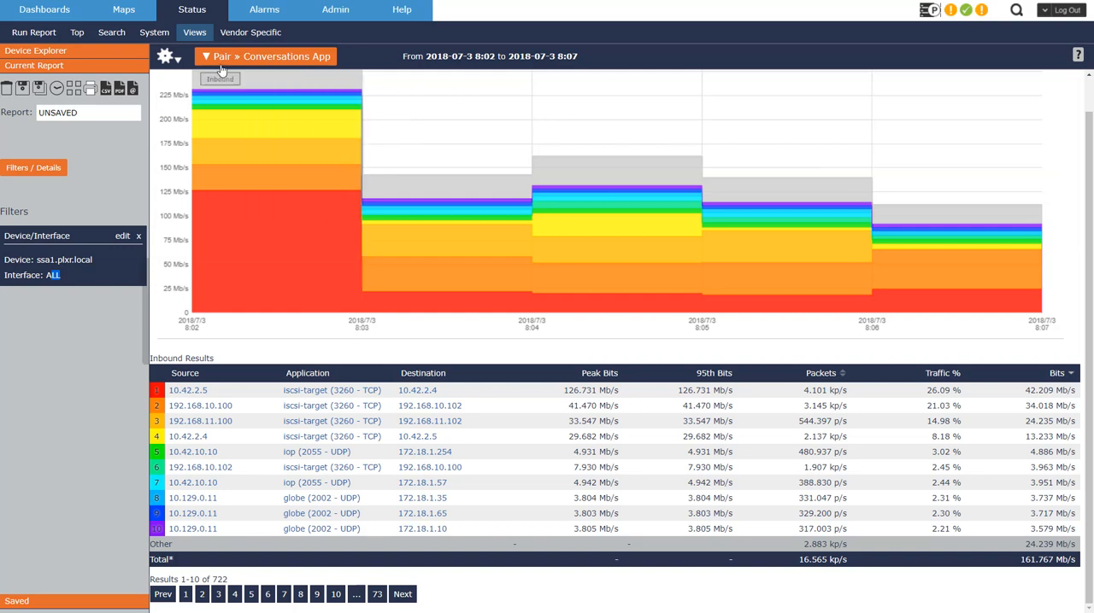
- Set Show Interfaces to Yes, keep the Other row, and Update the report to add exporter and in/out interface columns
left_click(164, 56)
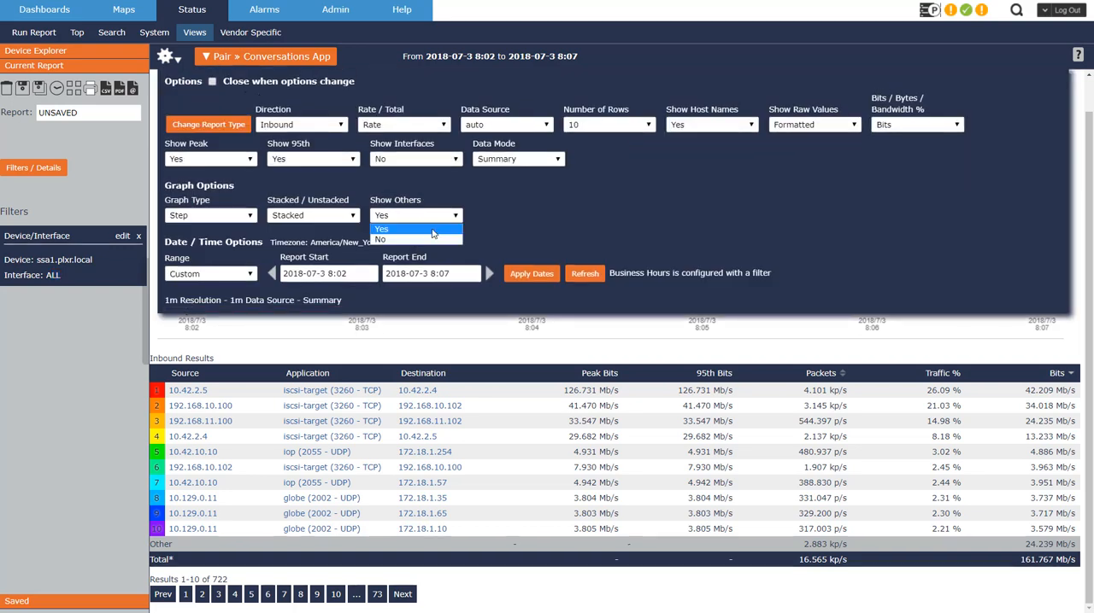
left_click(417, 229)
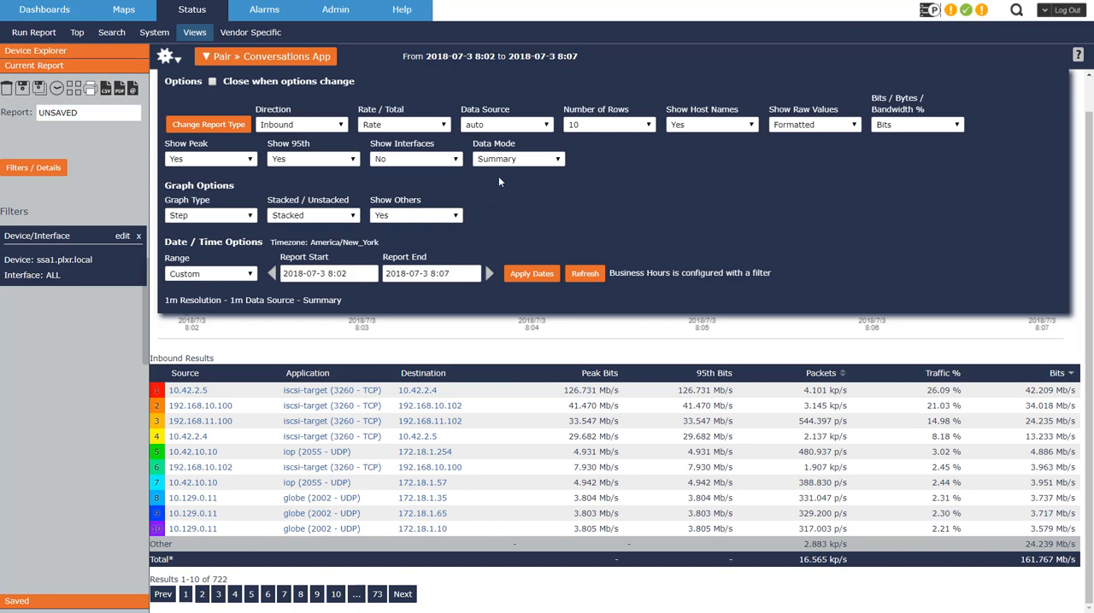
left_click(415, 158)
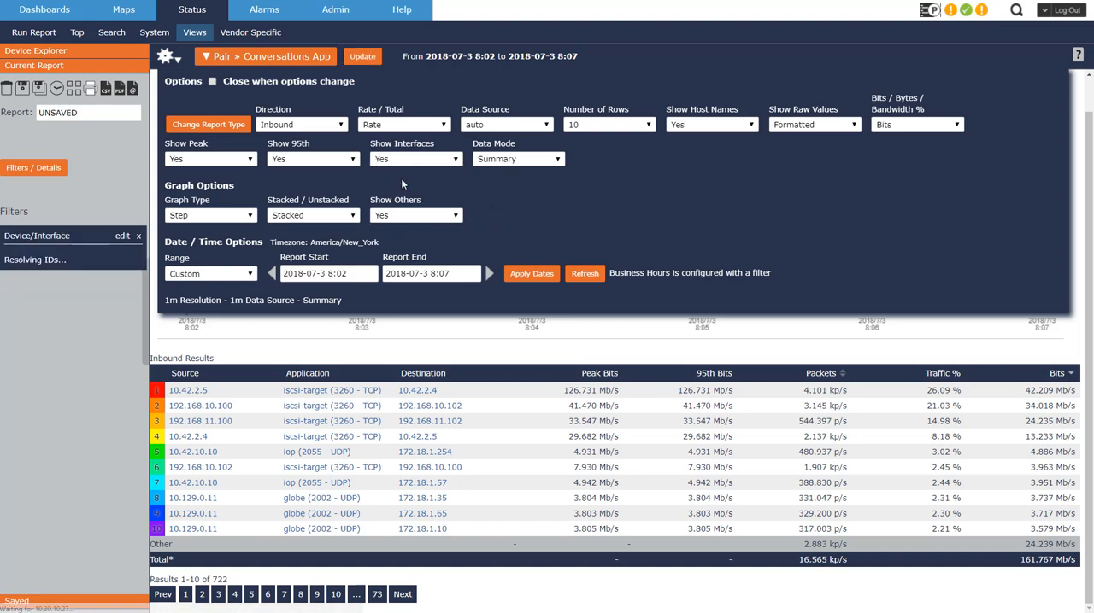
left_click(362, 54)
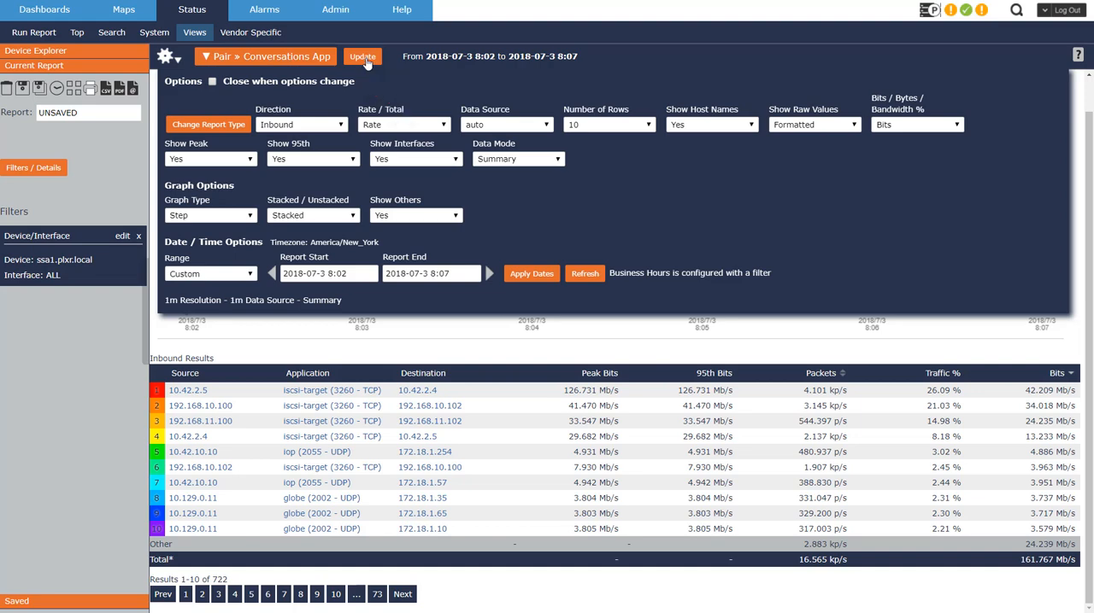
left_click(363, 57)
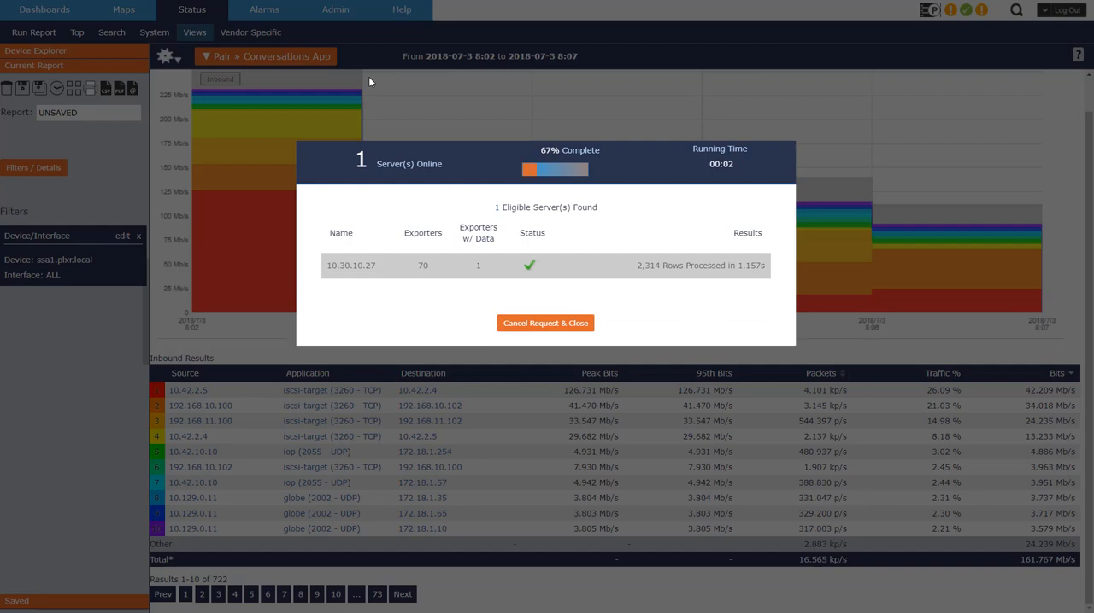
left_click(545, 323)
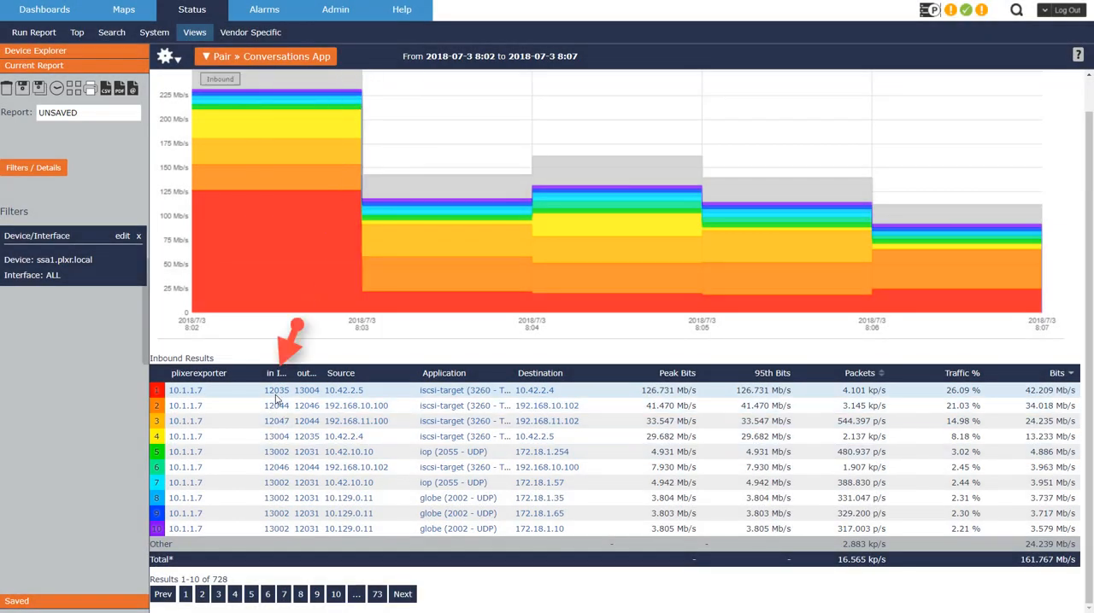
mouse_move(277, 420)
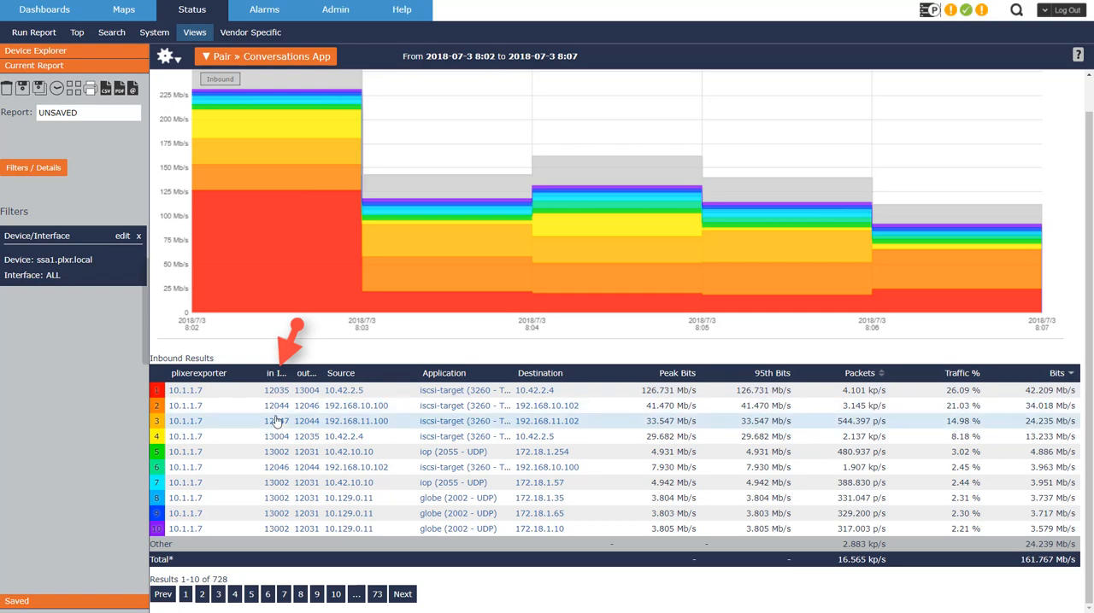
mouse_move(275, 452)
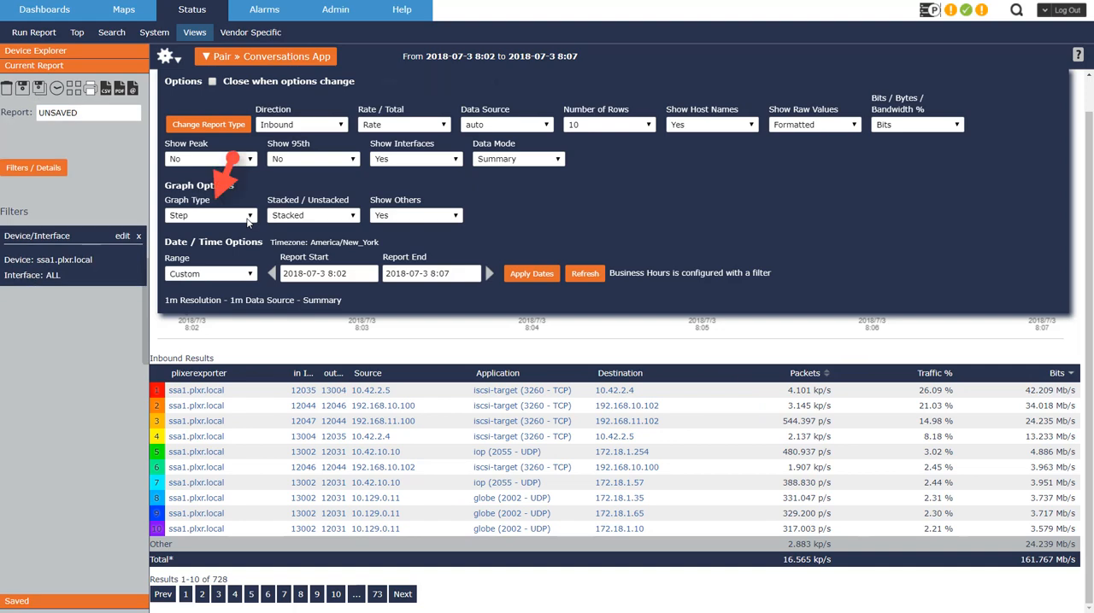
- Switch the Graph Type to Pie
left_click(208, 216)
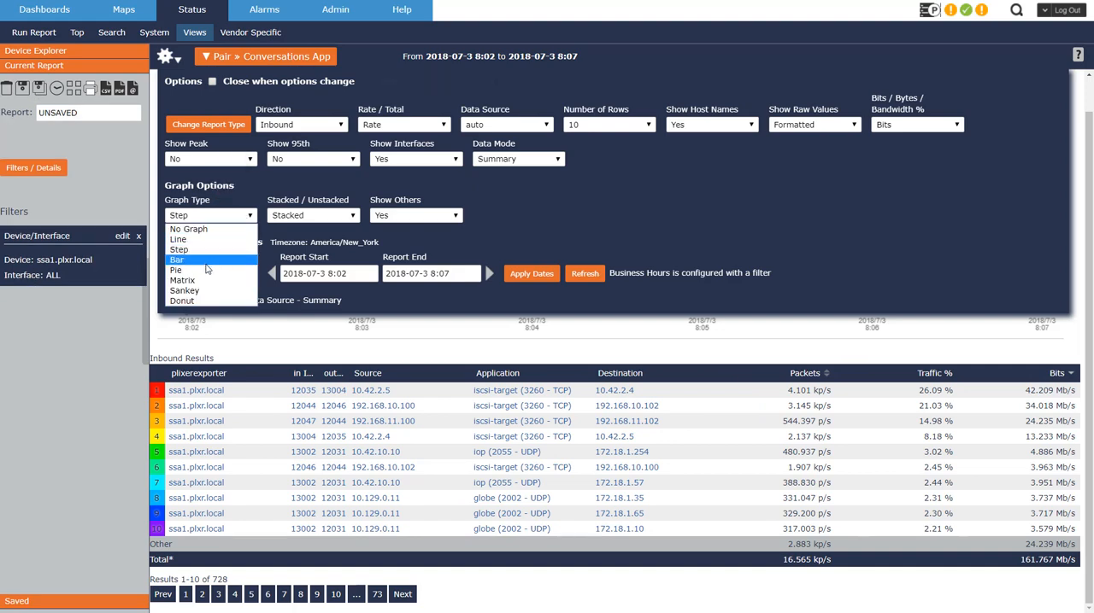
left_click(174, 270)
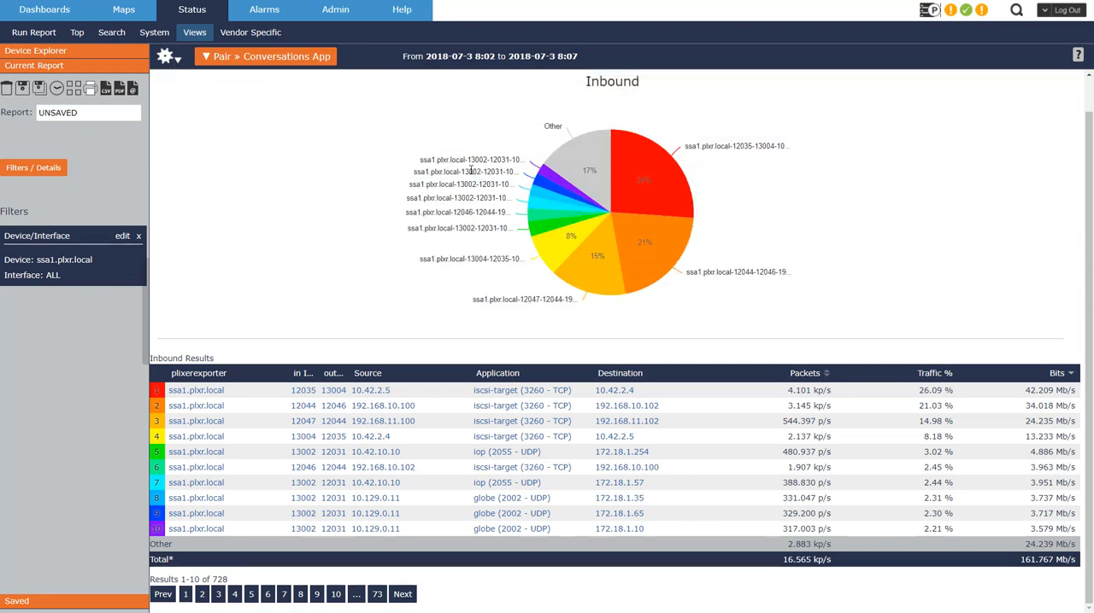
left_click(164, 56)
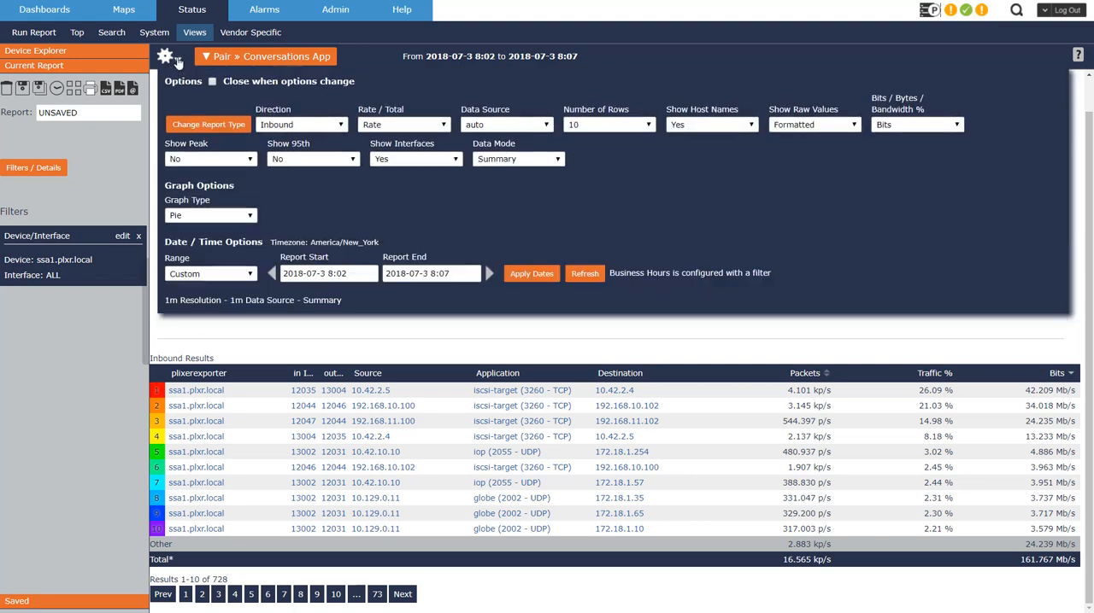
- Switch the Graph Type to Sankey and reopen the graph type list
left_click(212, 215)
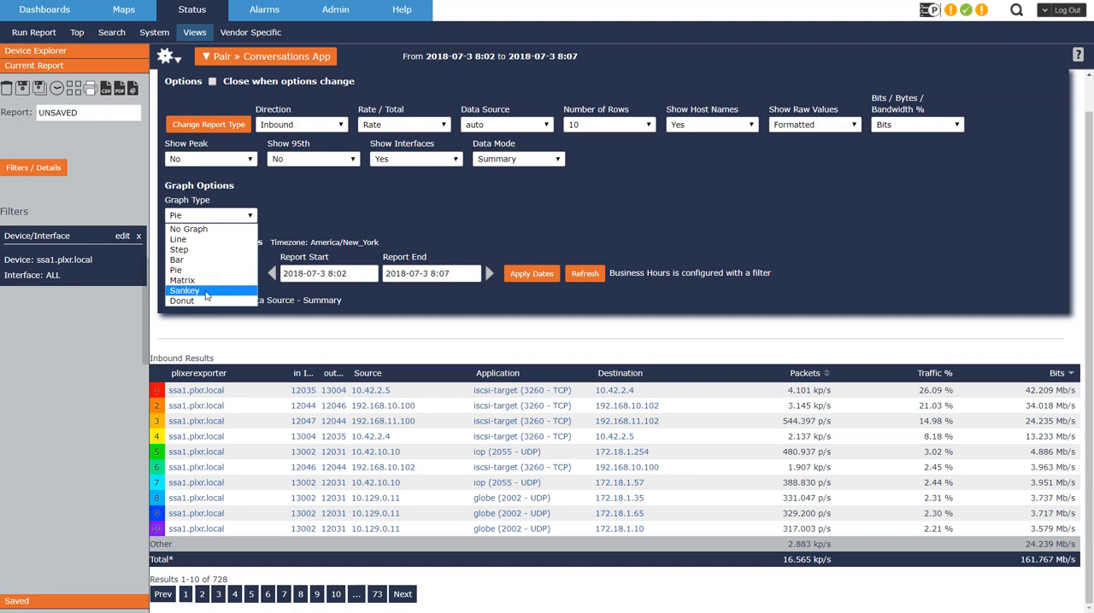
left_click(185, 291)
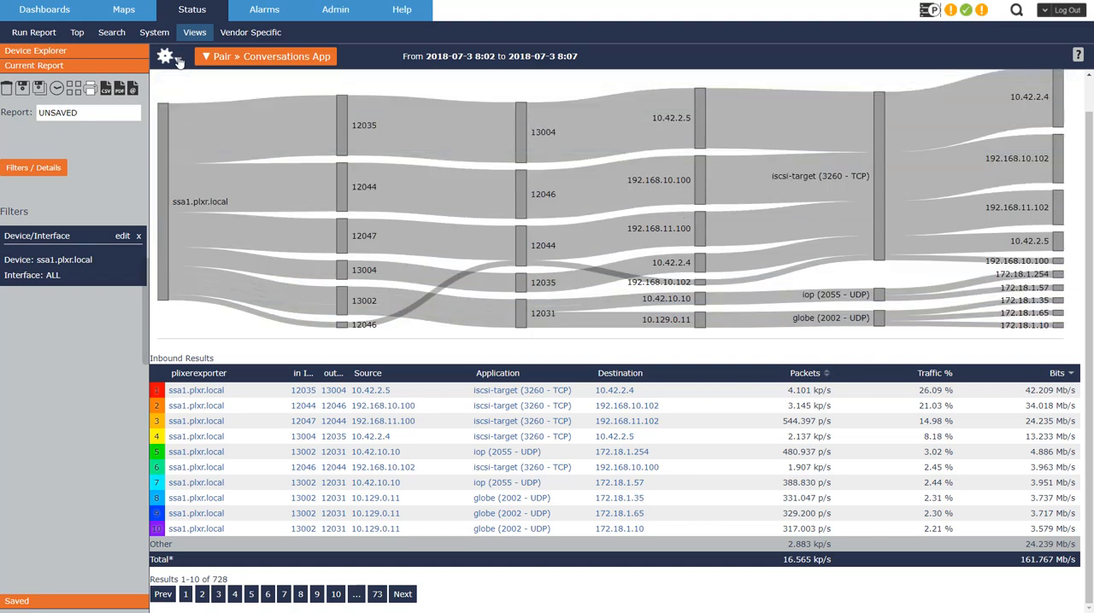
left_click(164, 56)
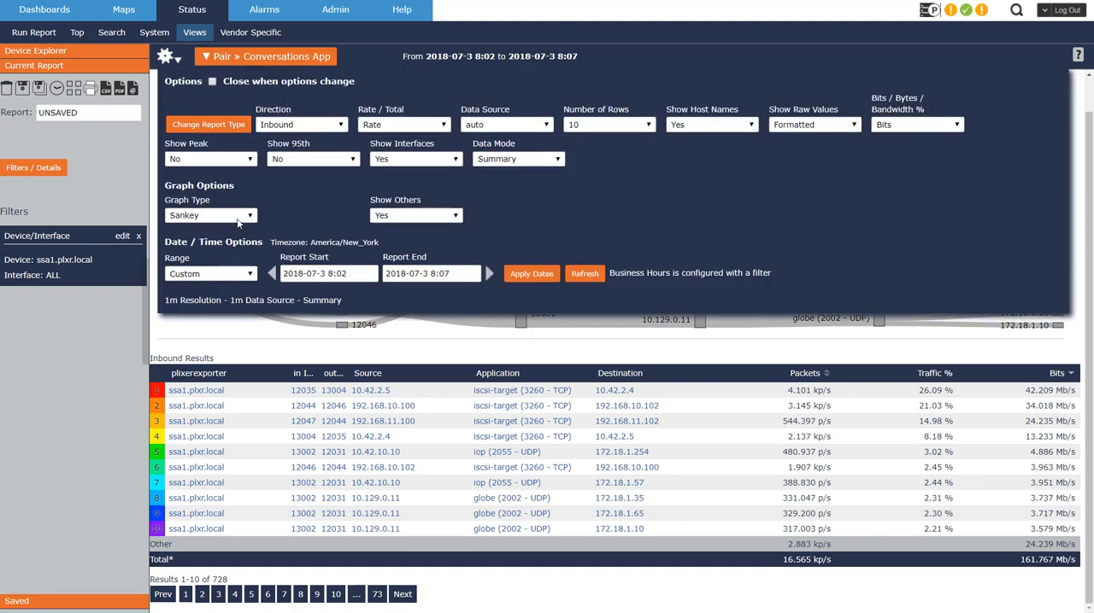
left_click(210, 215)
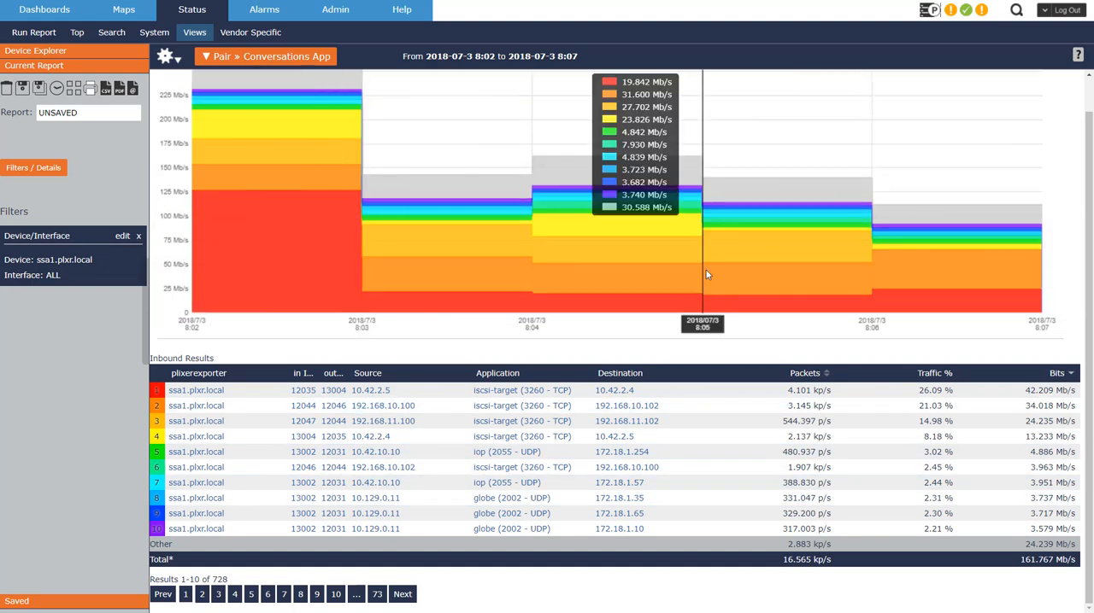
mouse_move(872, 243)
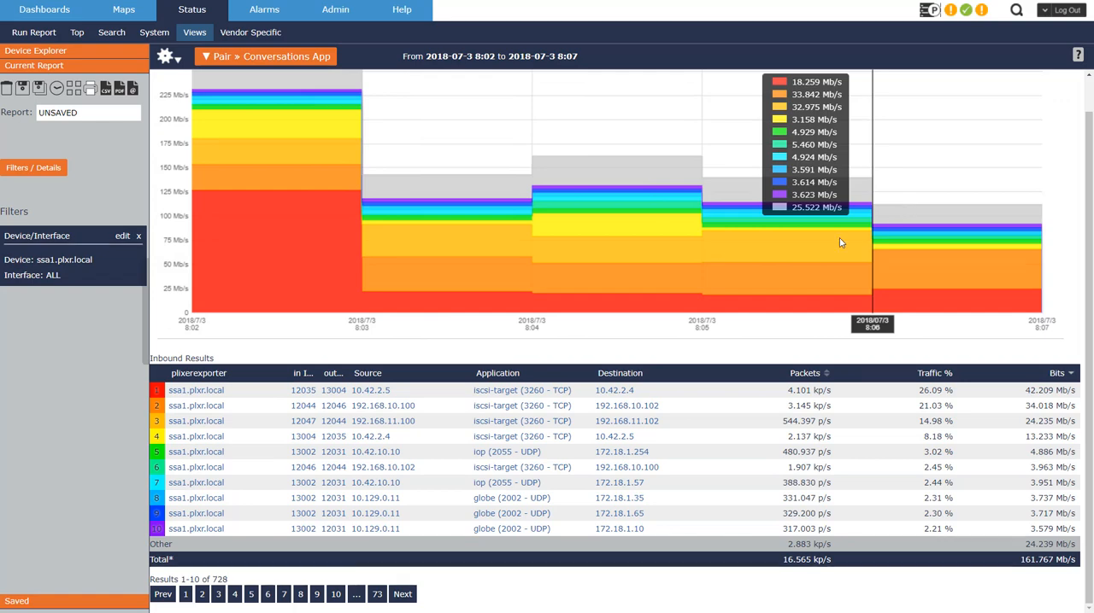
mouse_move(391, 236)
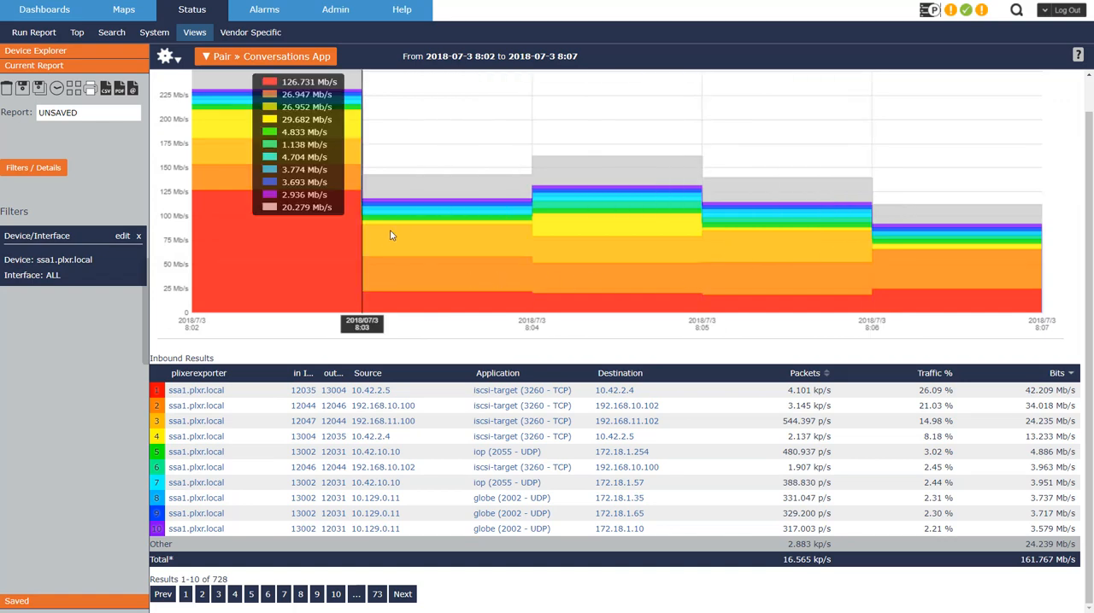
- Bring the report options back up with Step (stacked) selected as graph type
left_click(164, 56)
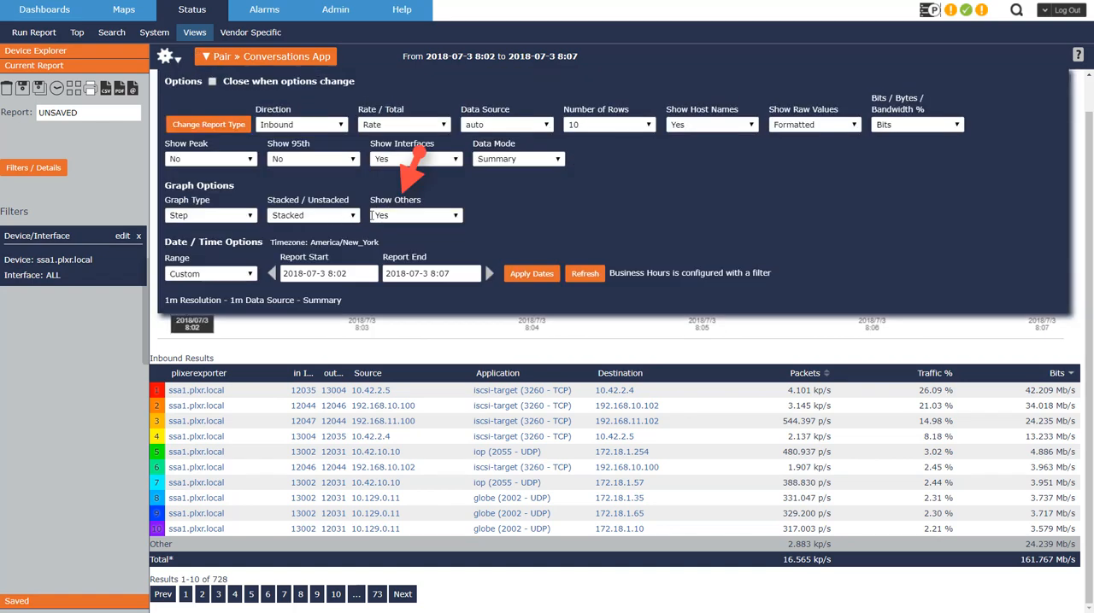
left_click(414, 215)
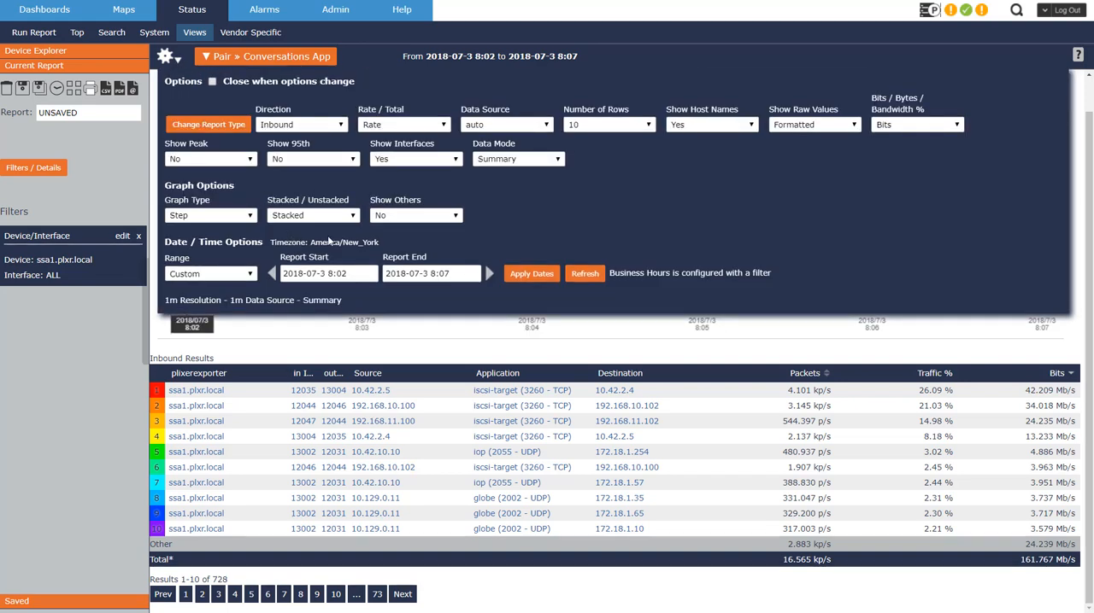
left_click(415, 215)
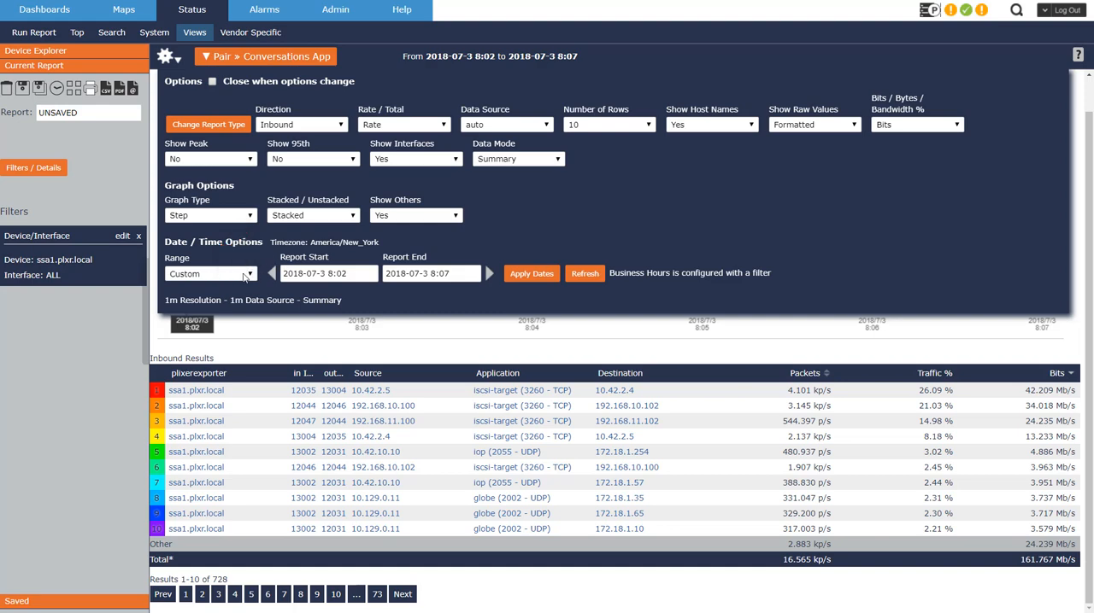
- Set the Range to Last 24 Hours and apply the dates
left_click(209, 273)
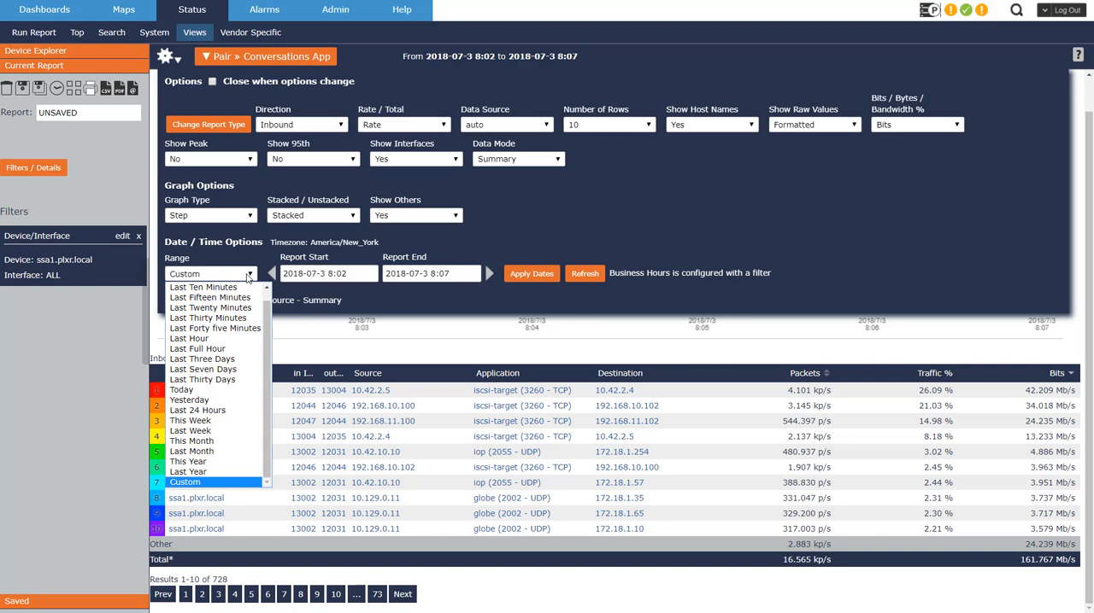
left_click(198, 410)
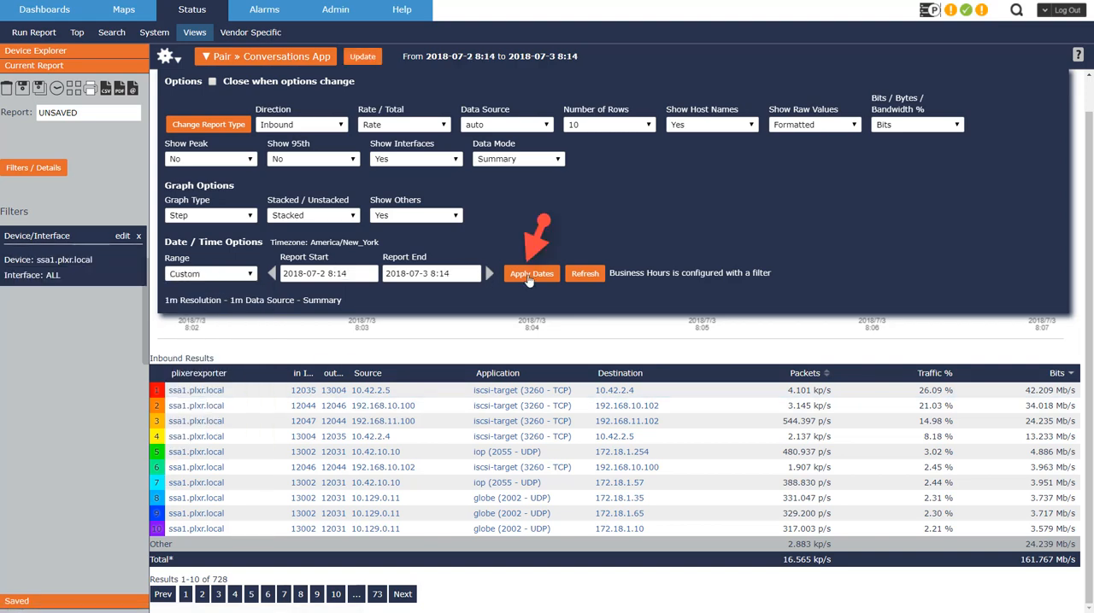
left_click(530, 273)
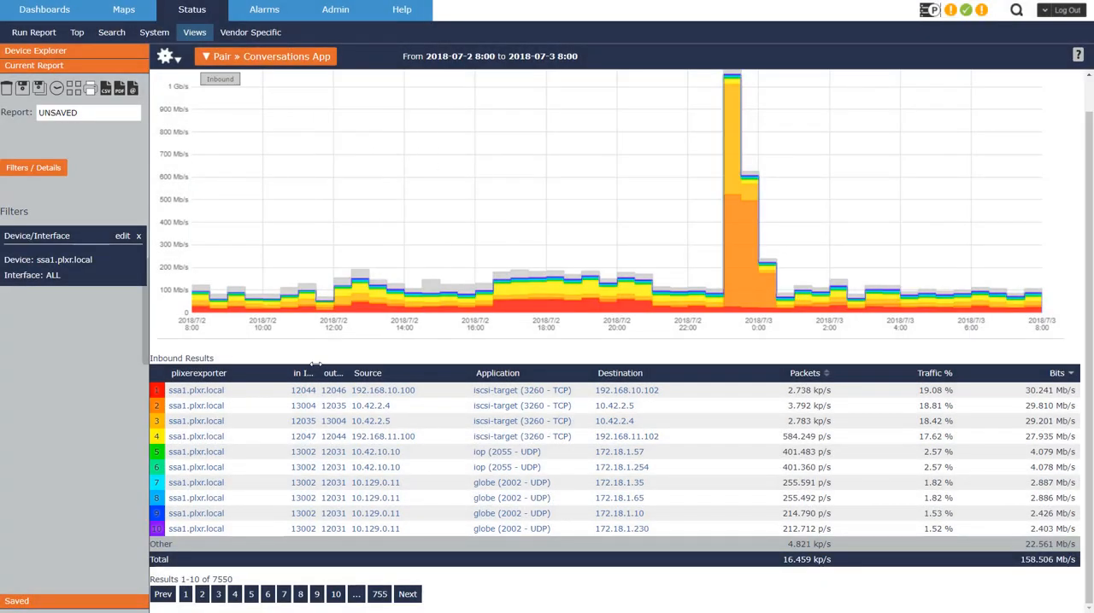
mouse_move(205, 169)
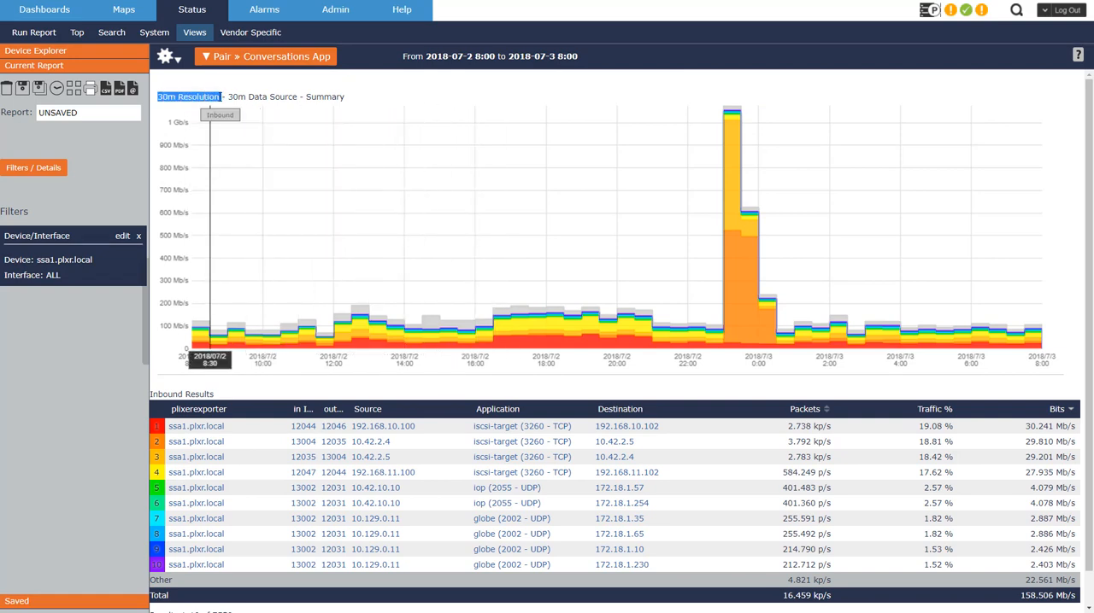
- Reopen the options and expand the Data Source resolution choices
left_click(164, 56)
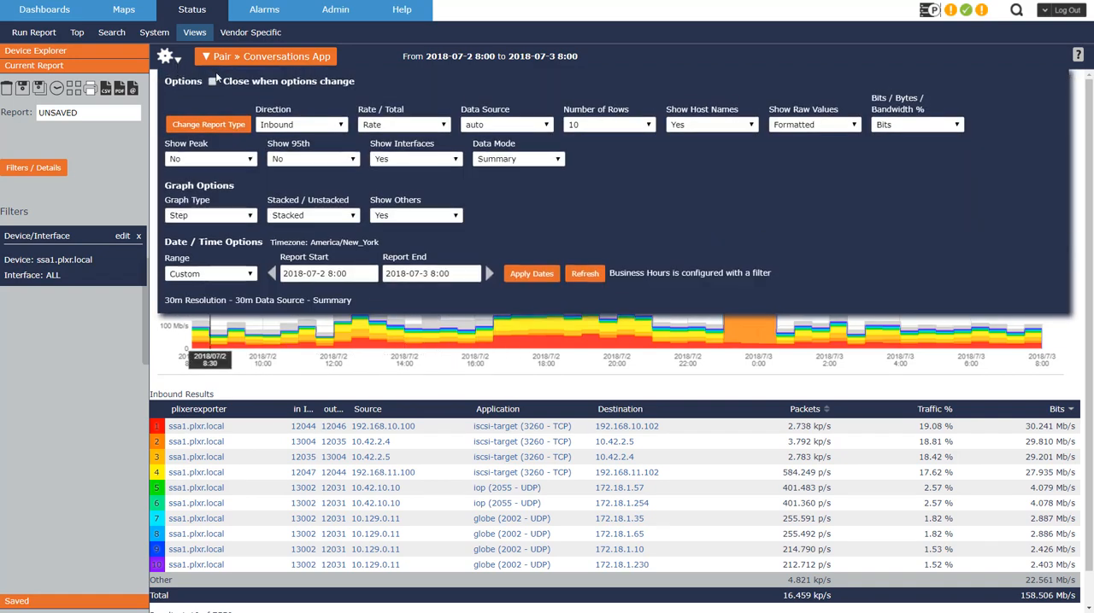
left_click(506, 123)
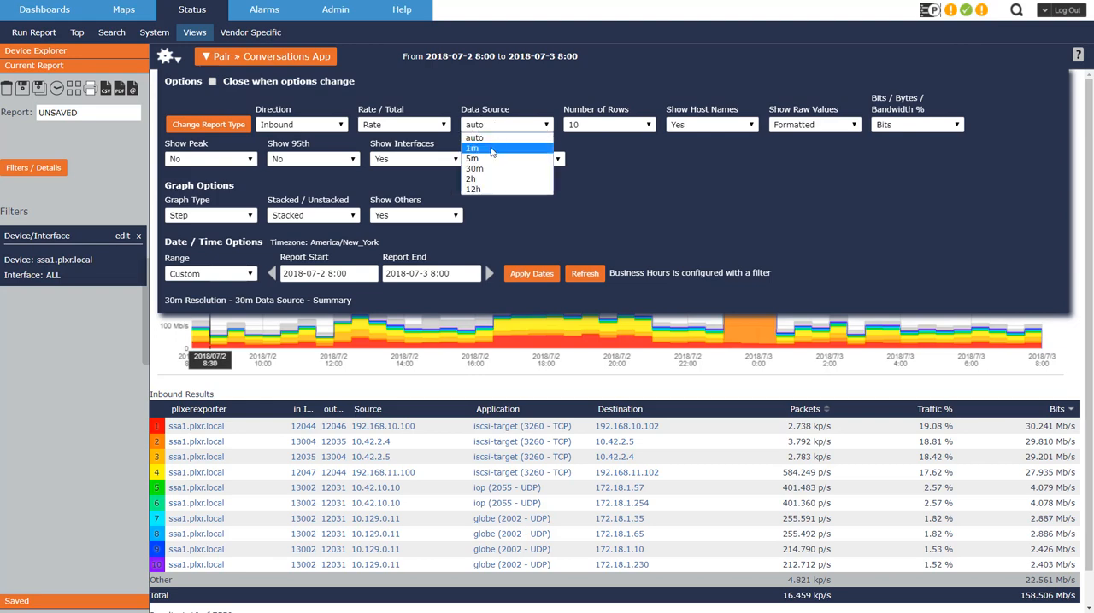